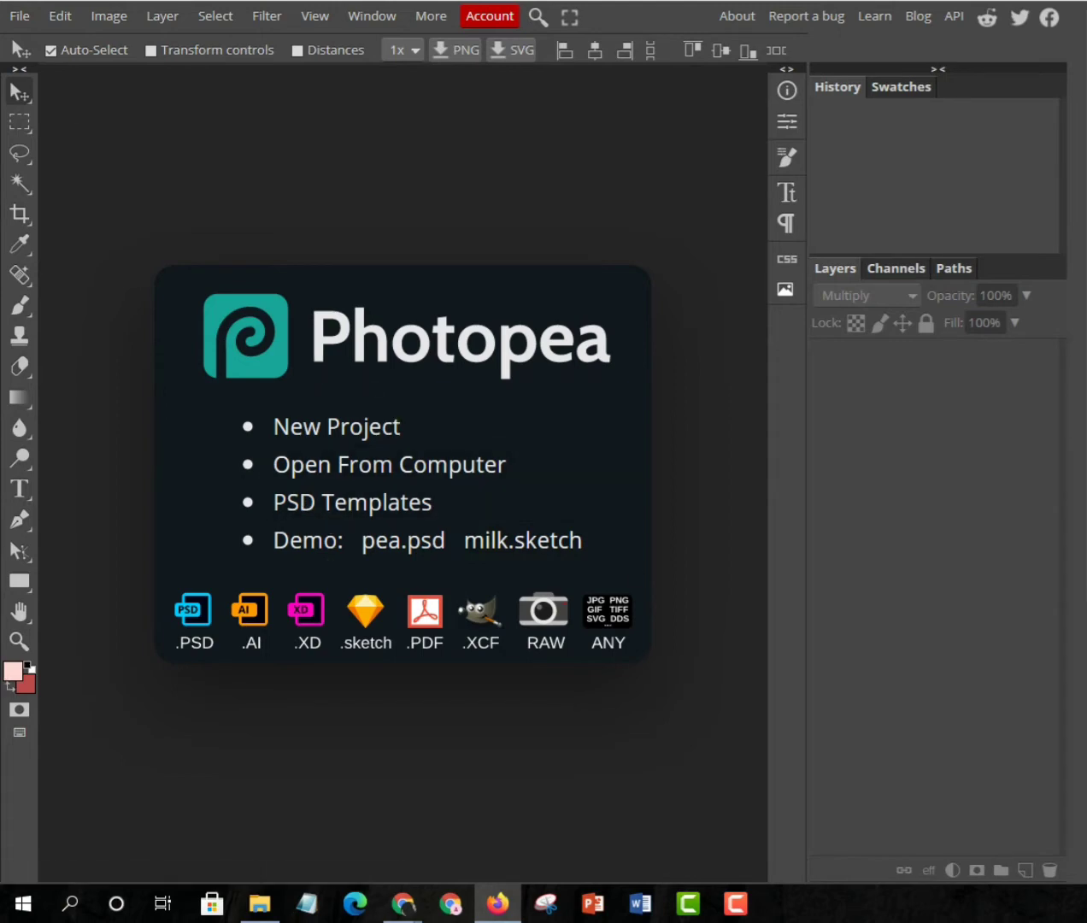
mouse_move(325, 523)
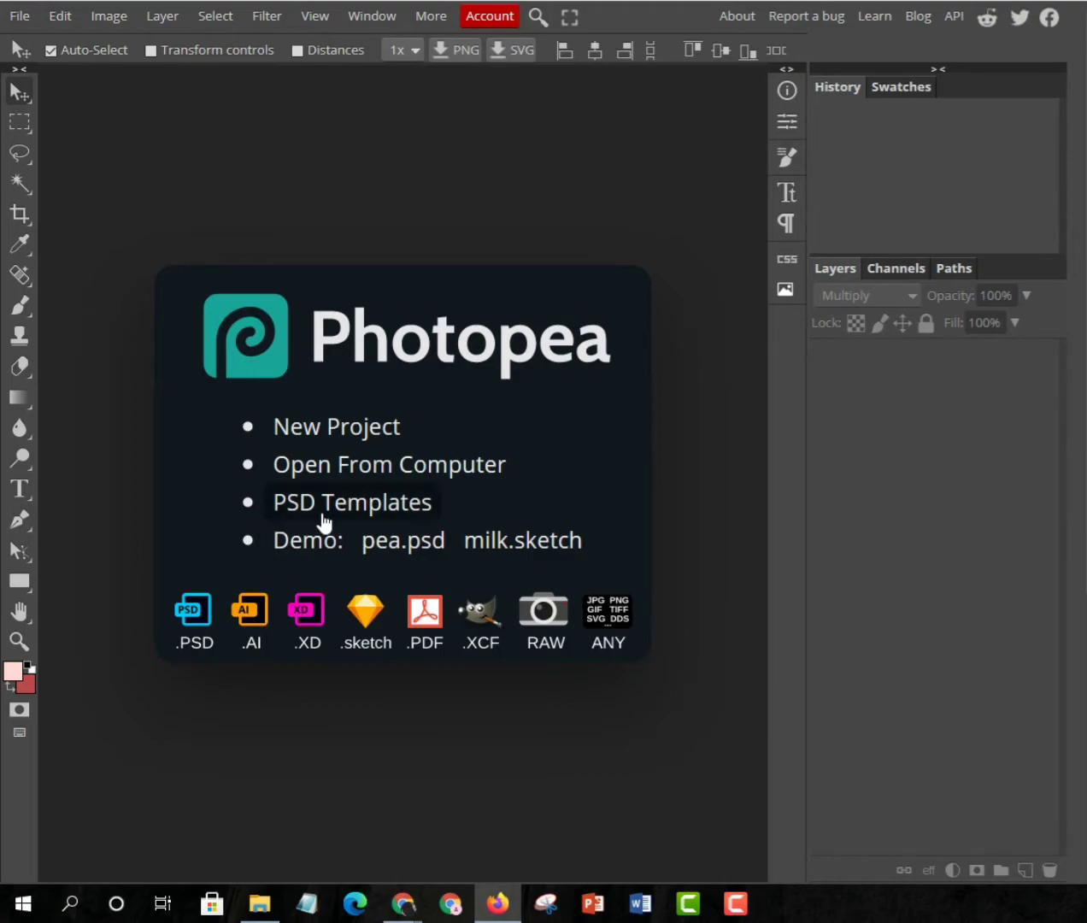
Step: Show Photopea's PSD Templates gallery from the start screen
click(353, 502)
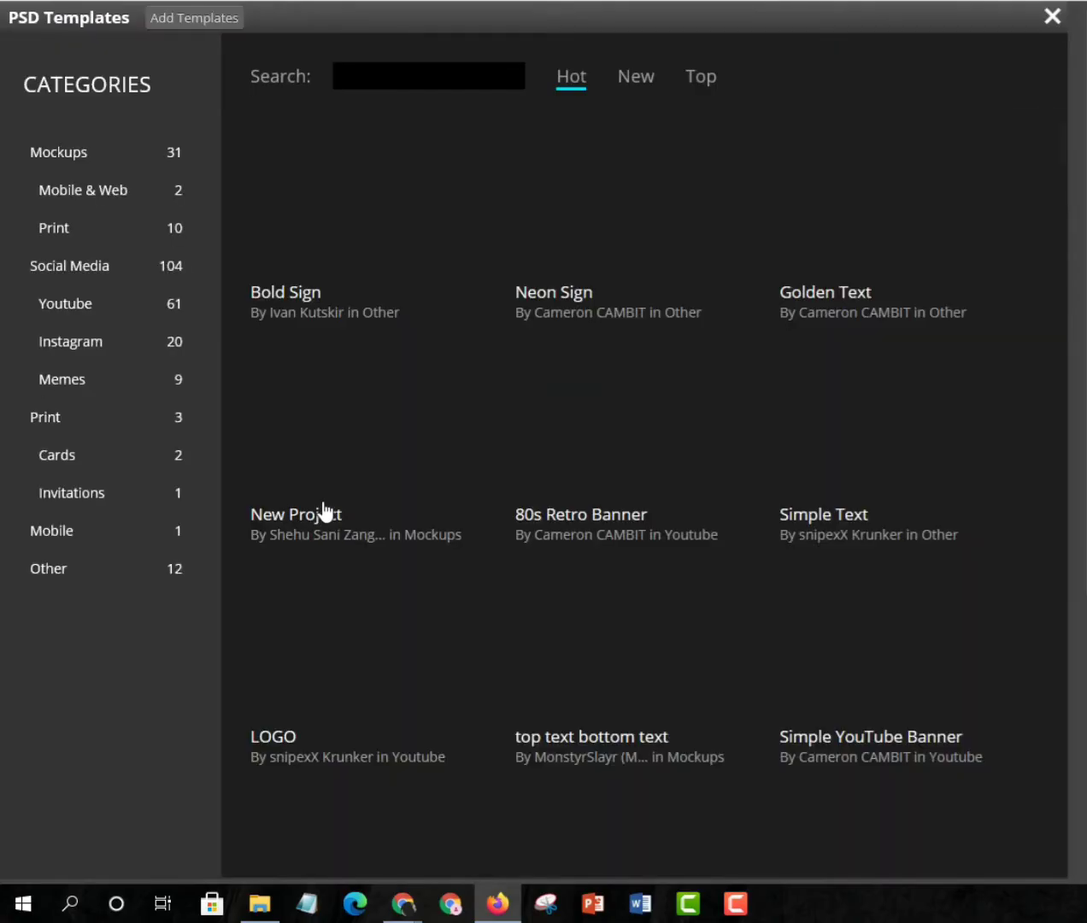
Step: Filter to the Cards category and load the Floating Business Card Mockup template
click(56, 455)
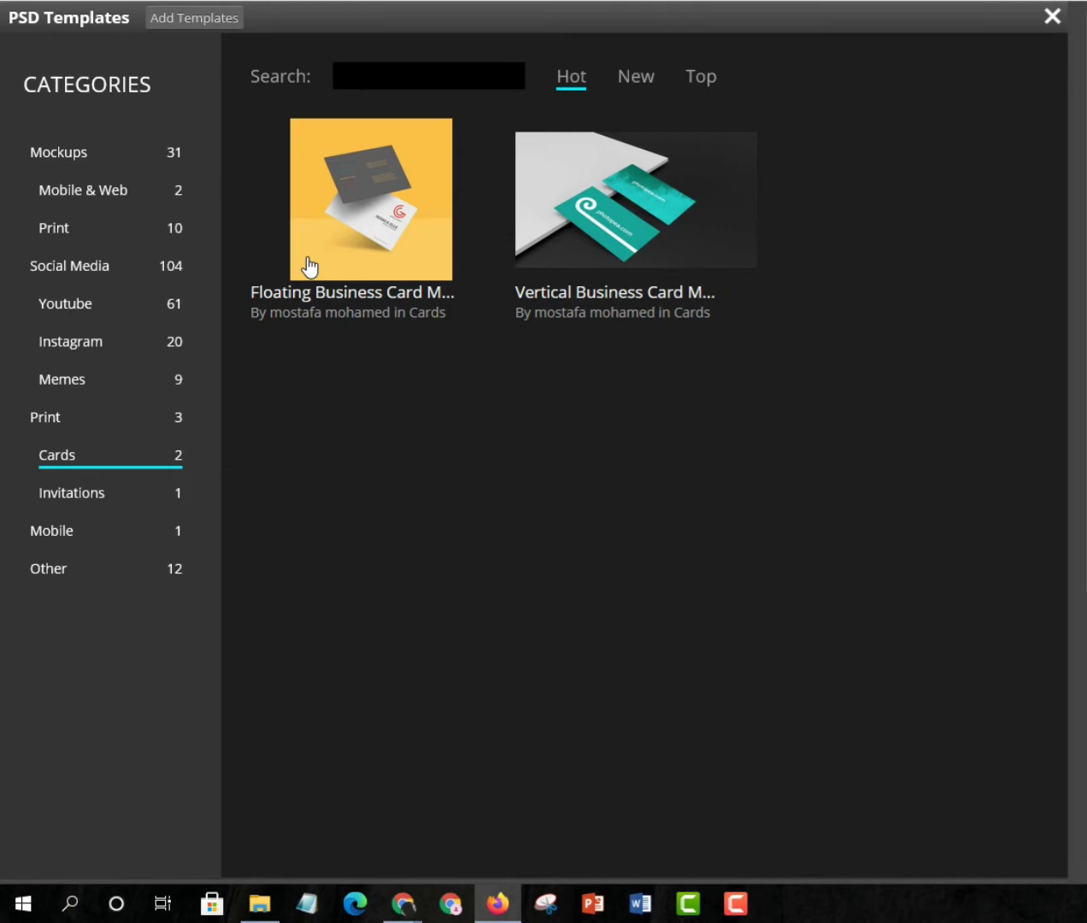
click(371, 198)
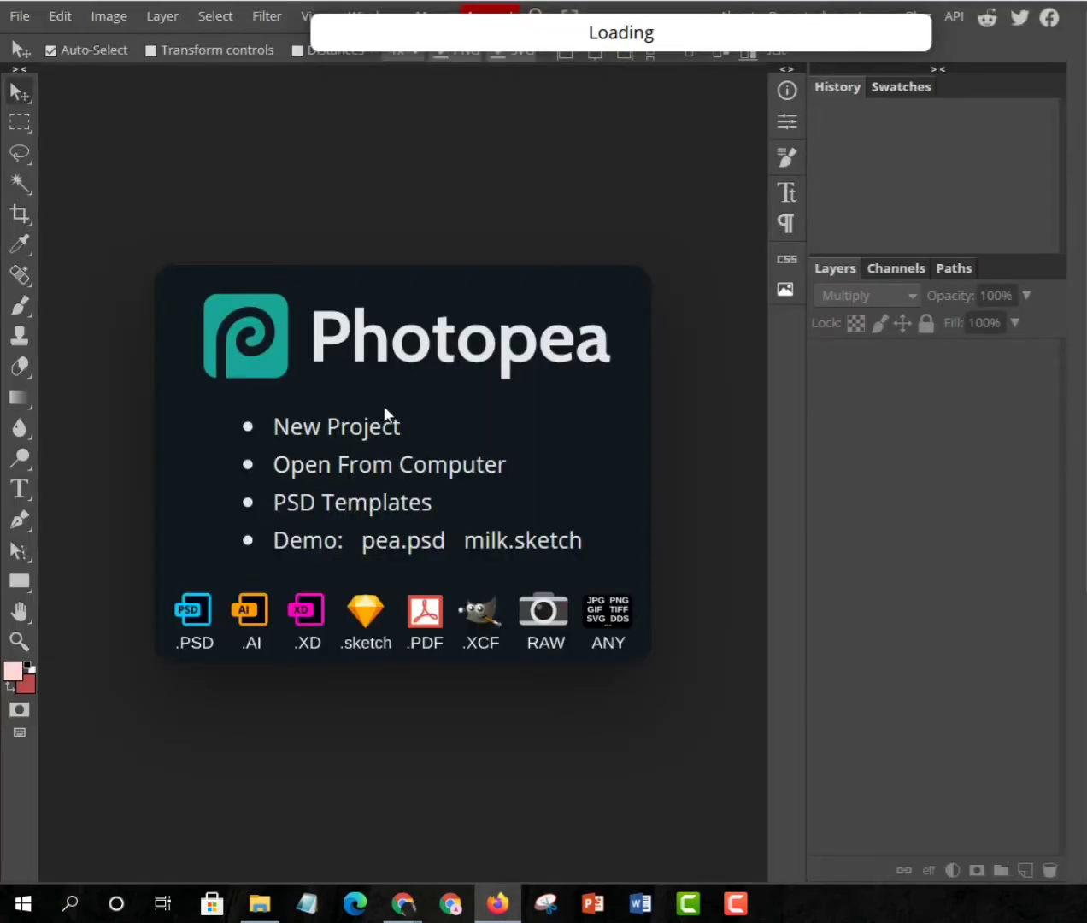
mouse_move(527, 889)
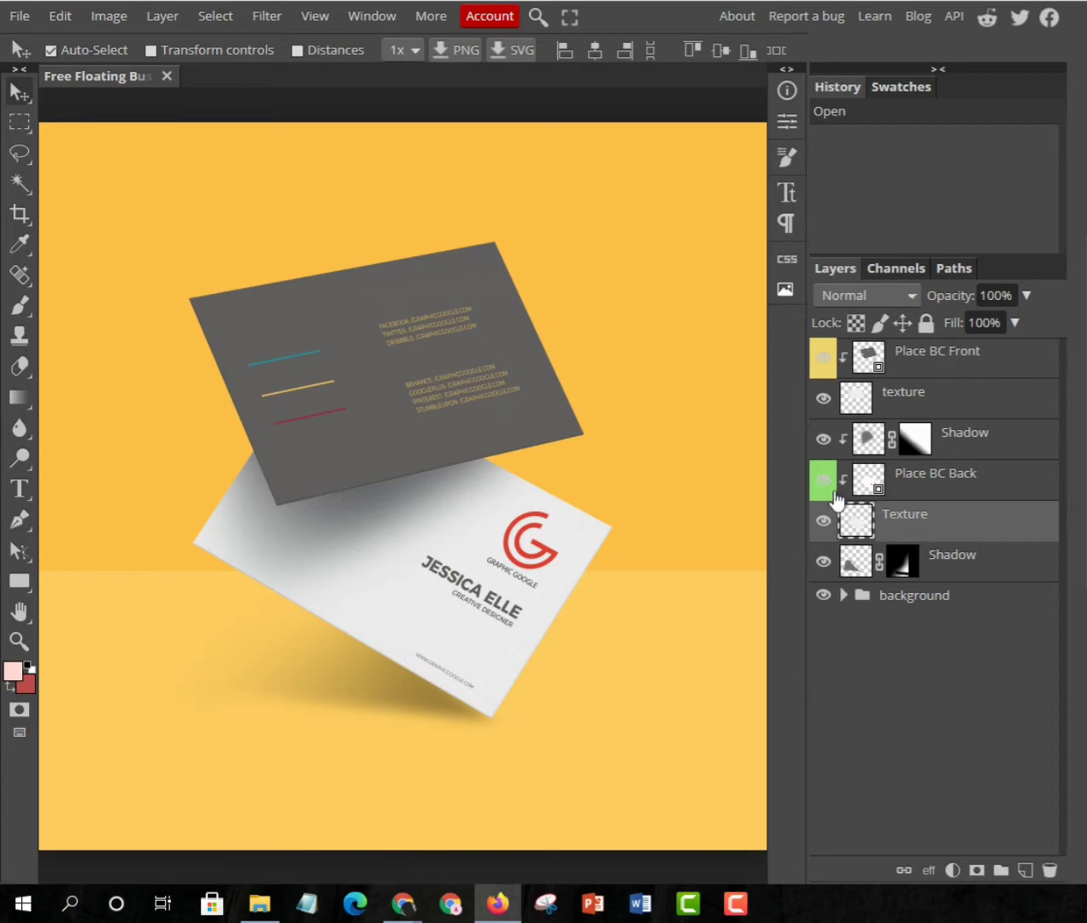
mouse_move(923, 350)
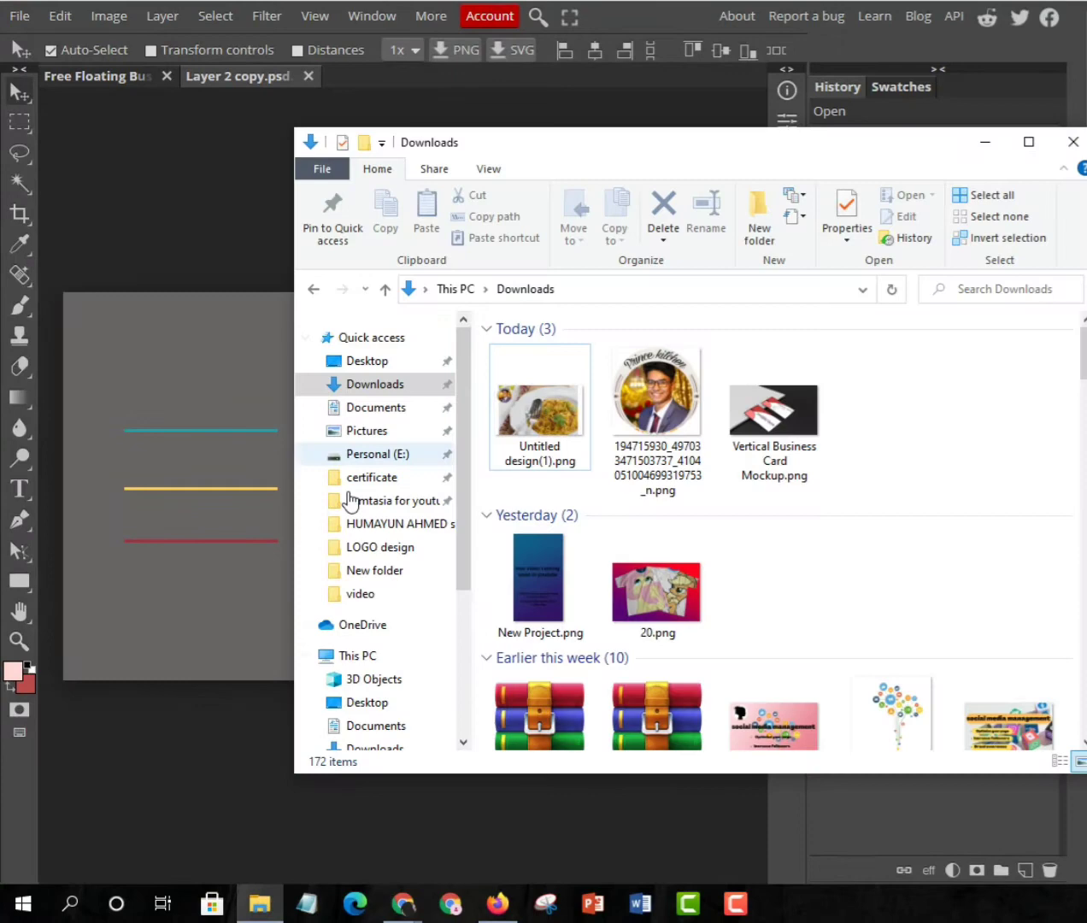
Step: Browse Pictures > Desktop > LOGO design and select a business card image file
click(366, 431)
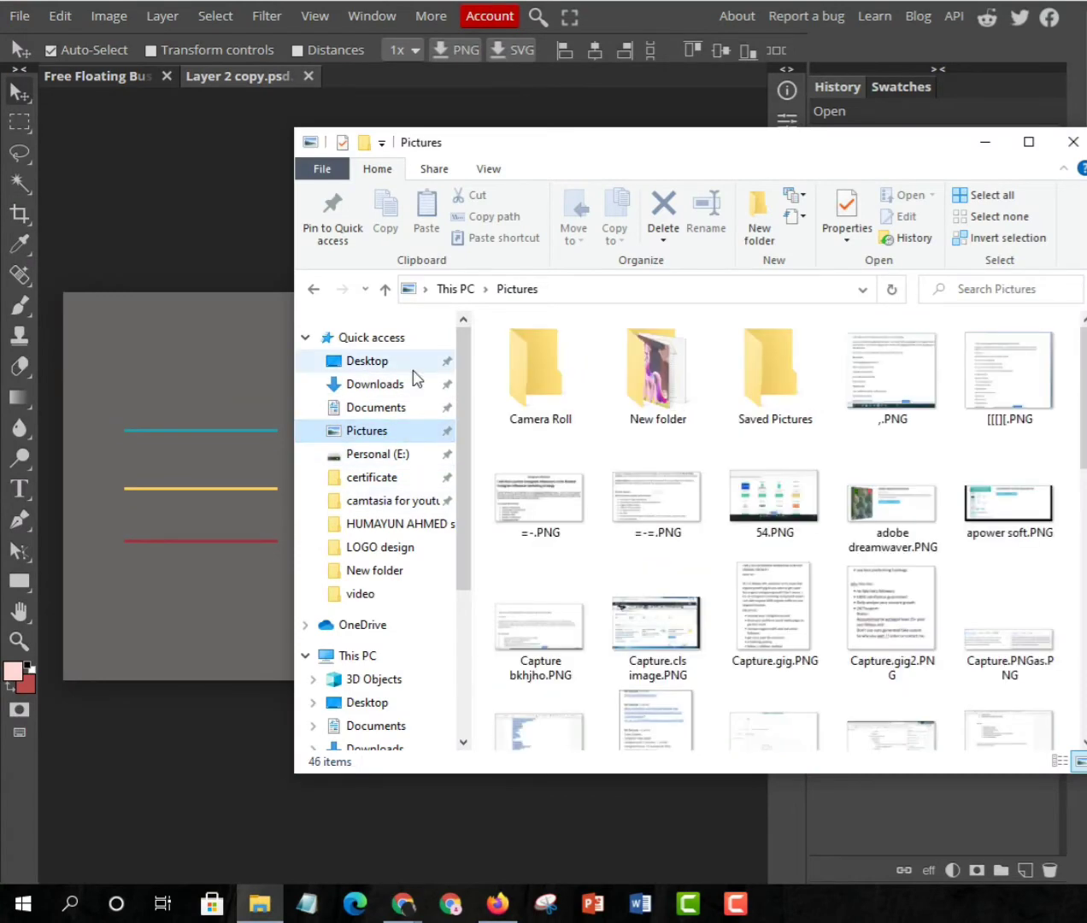
click(366, 360)
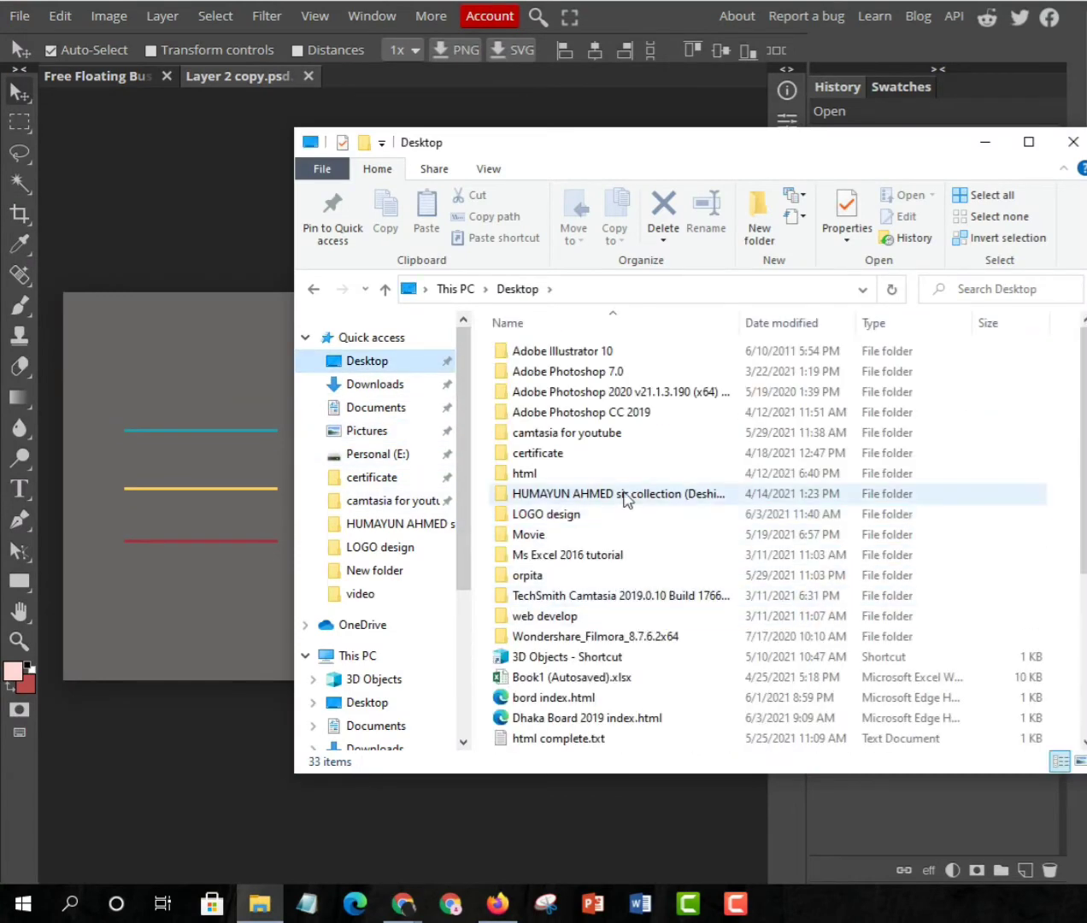
click(545, 513)
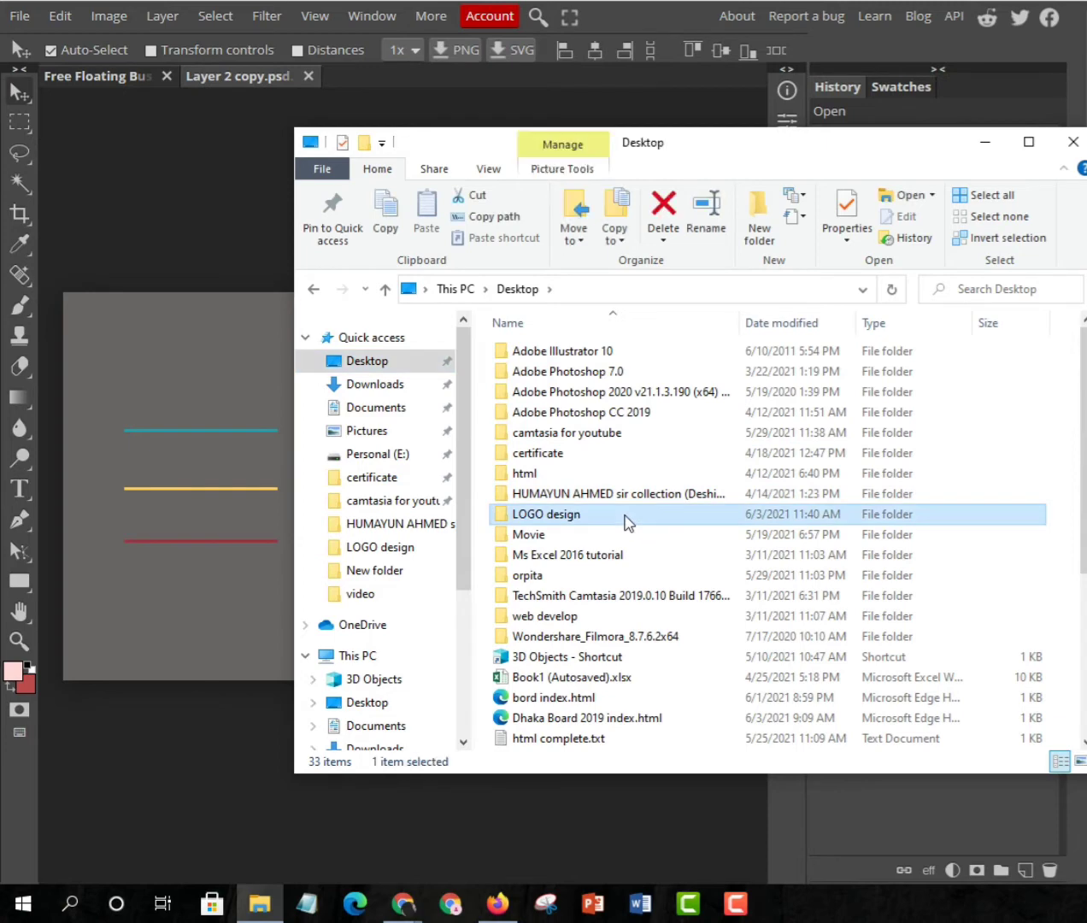
double_click(547, 513)
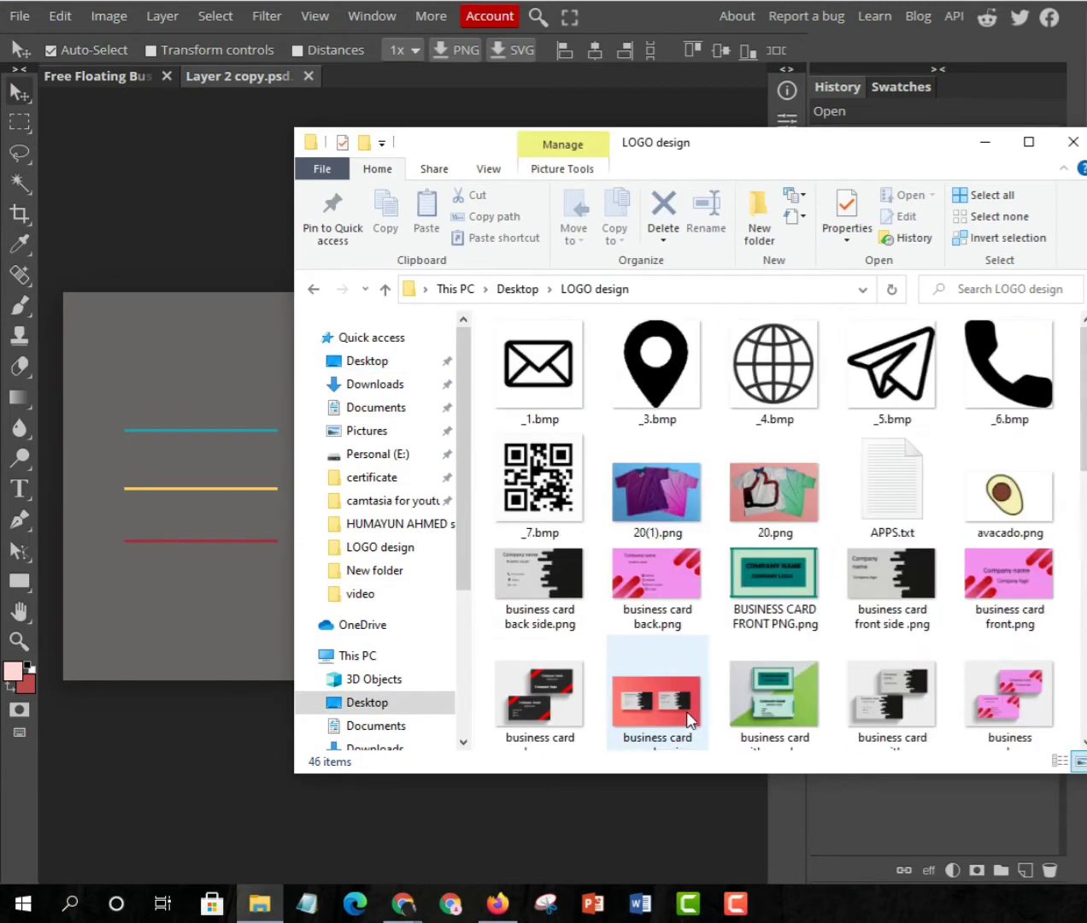
click(540, 574)
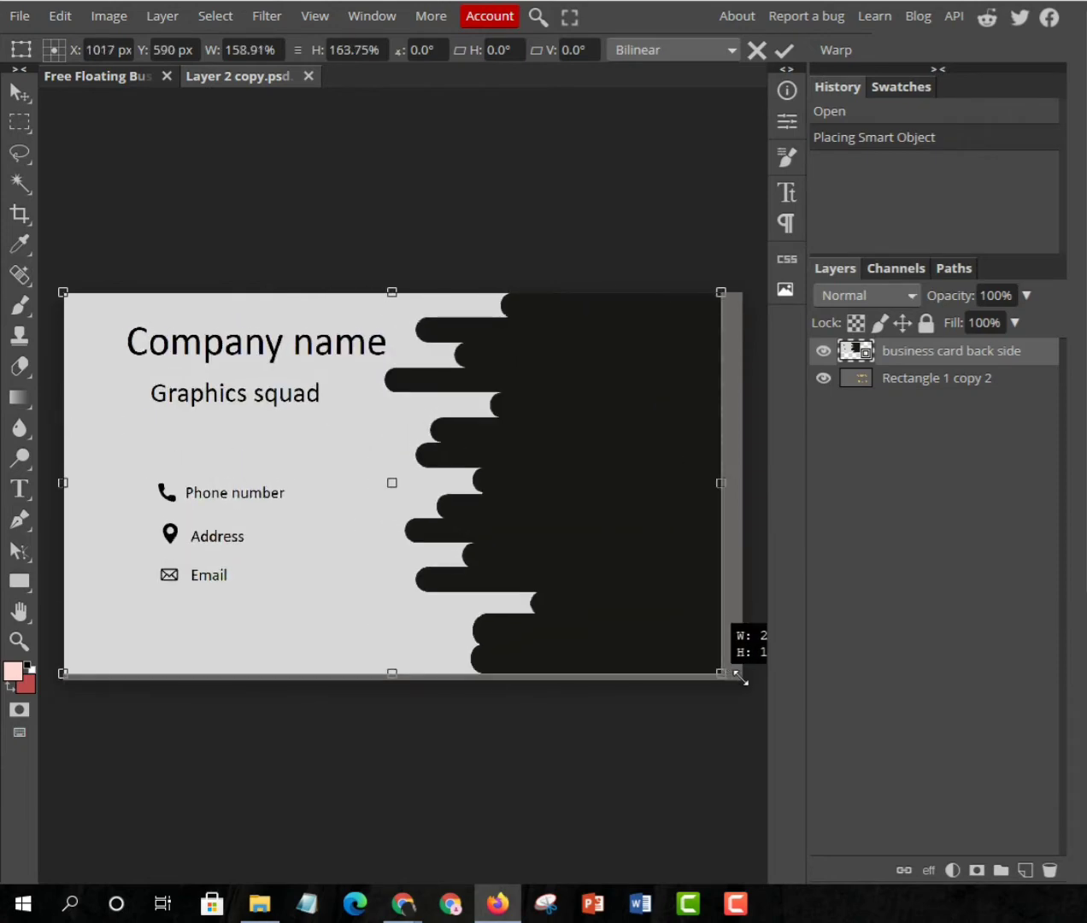
Step: Fit business card back side.png to fill the card face, apply it and save into the mockup
drag(737, 677, 742, 681)
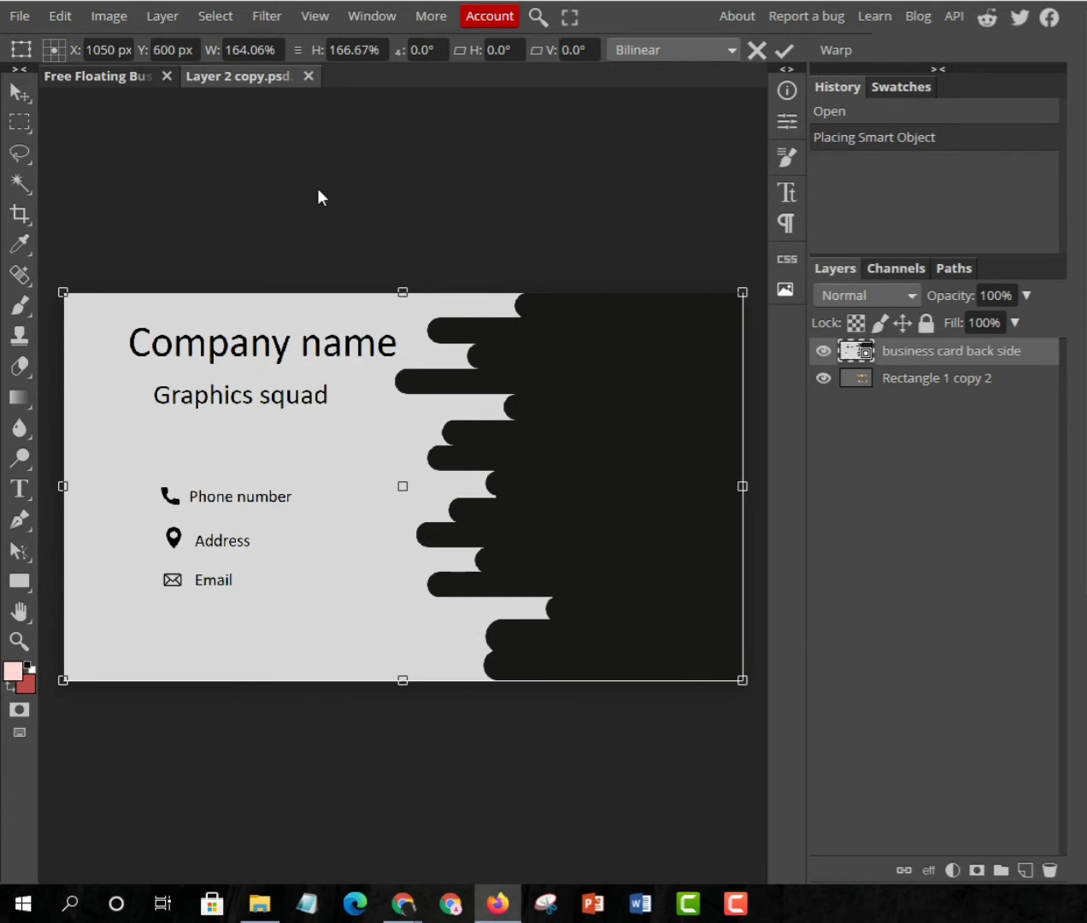
mouse_move(219, 270)
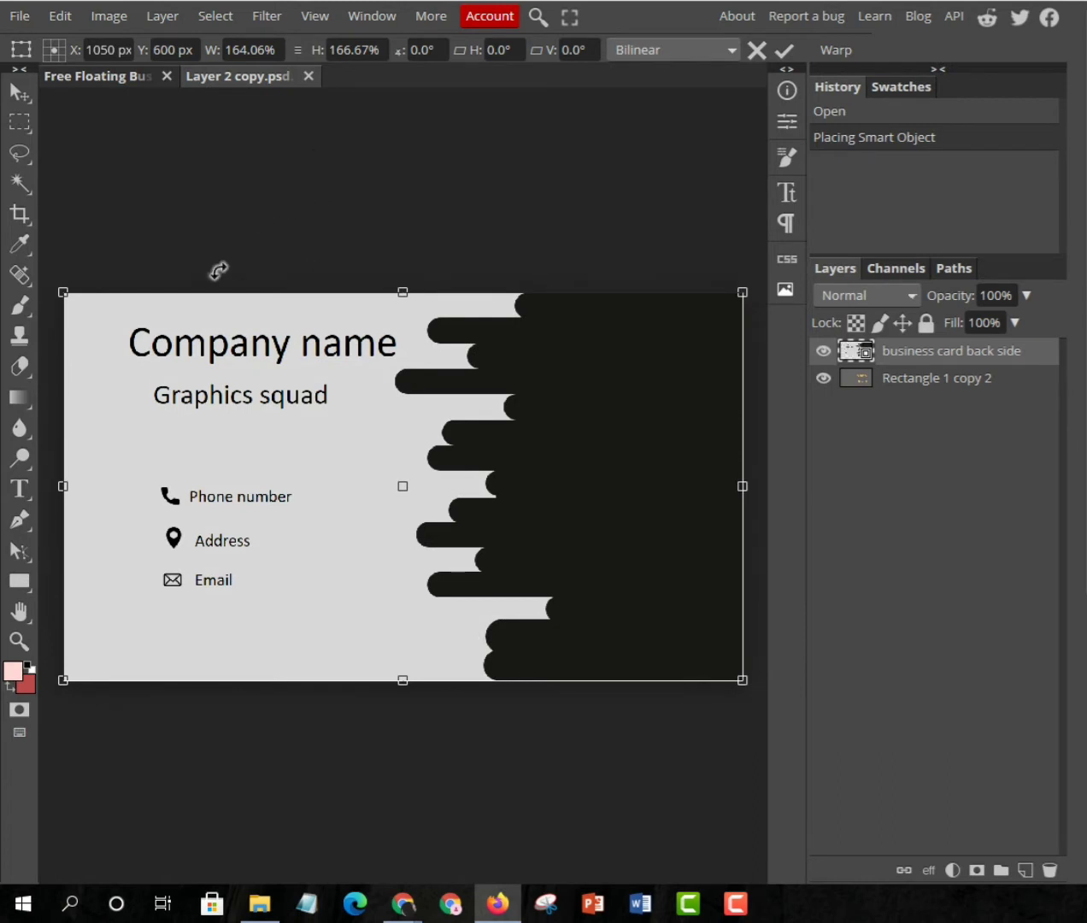
mouse_move(96, 201)
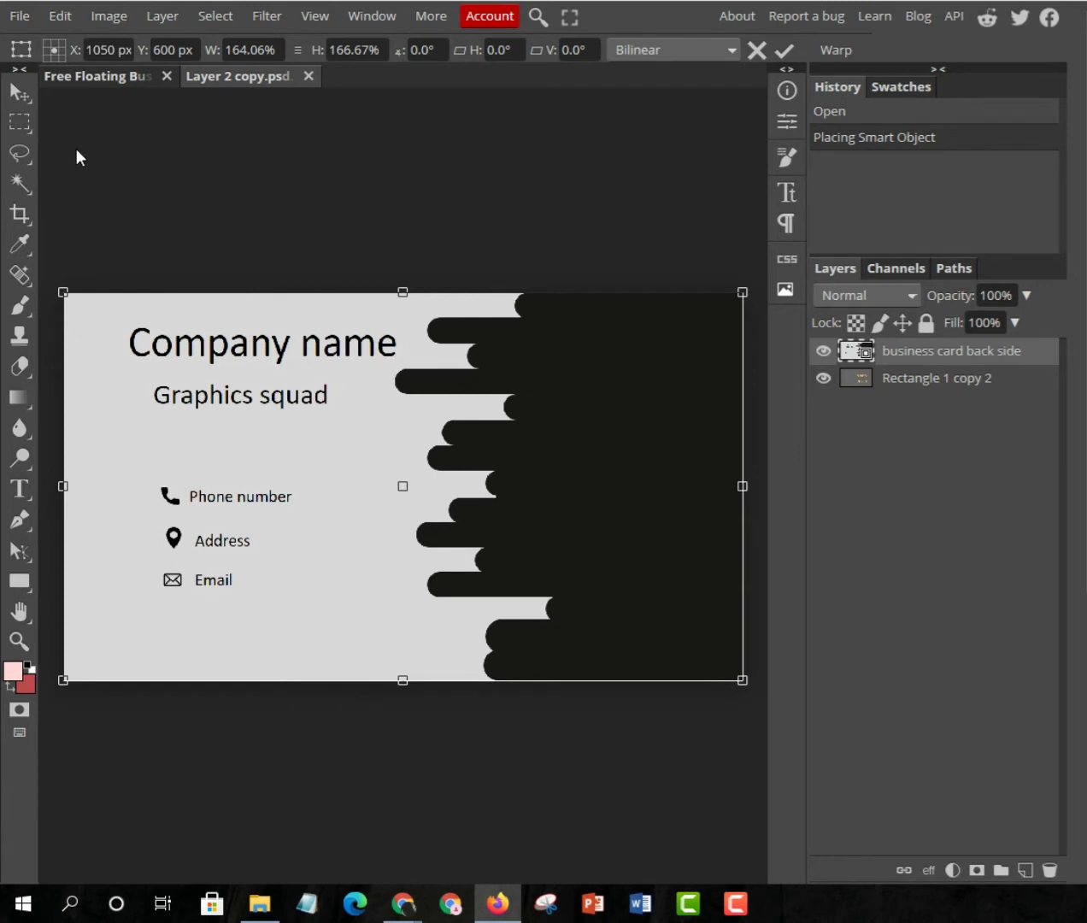
click(783, 49)
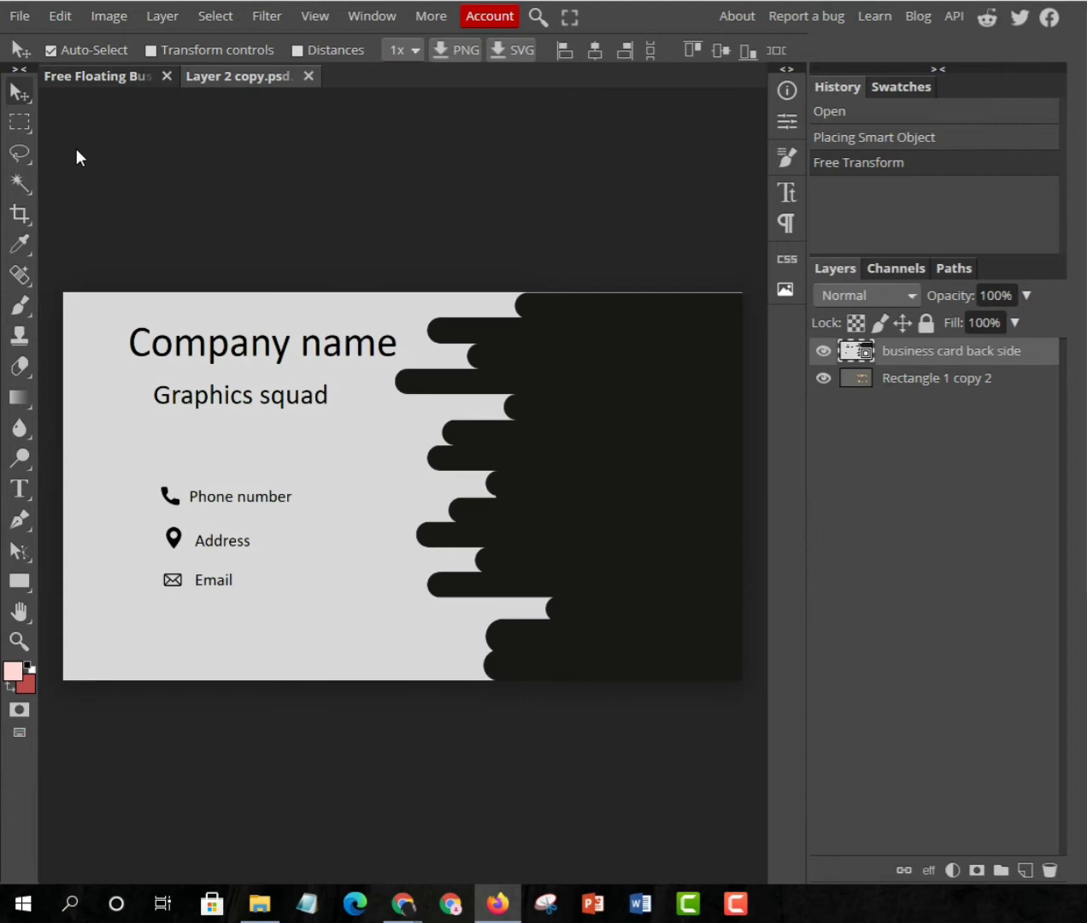
mouse_move(530, 407)
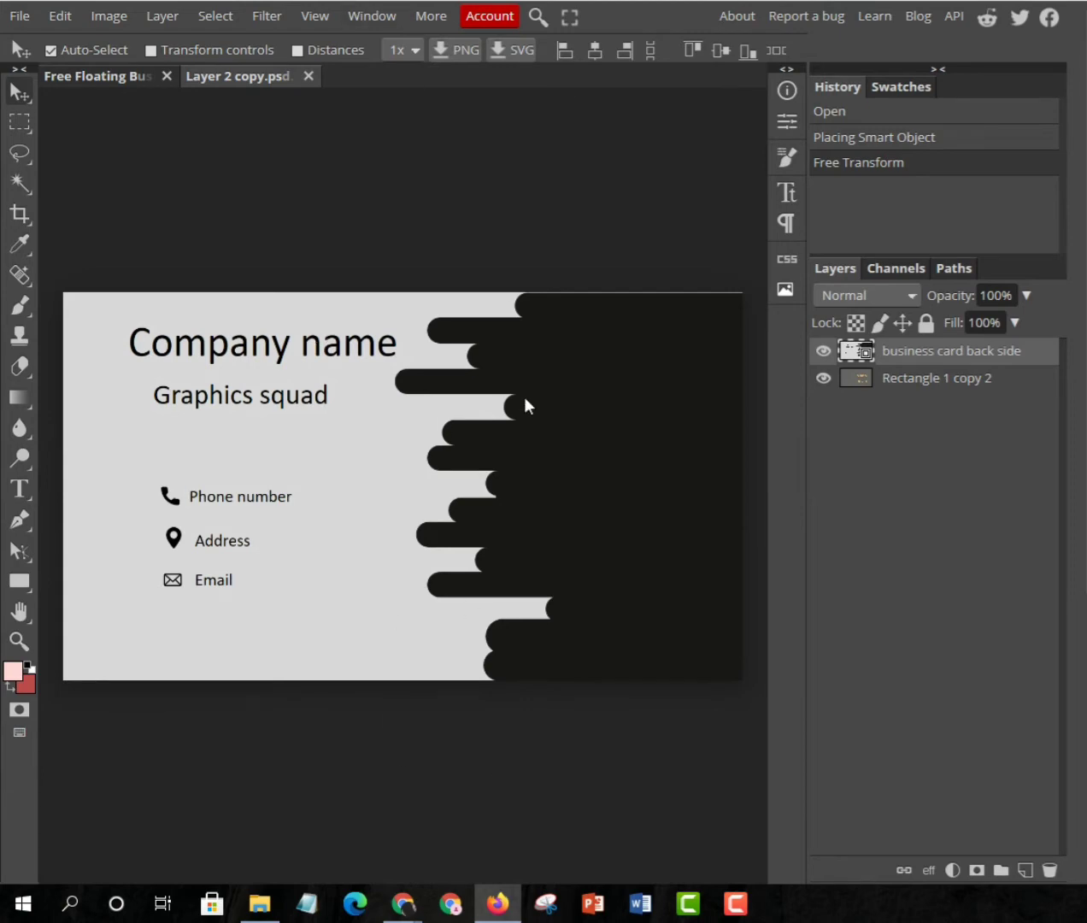
mouse_move(506, 538)
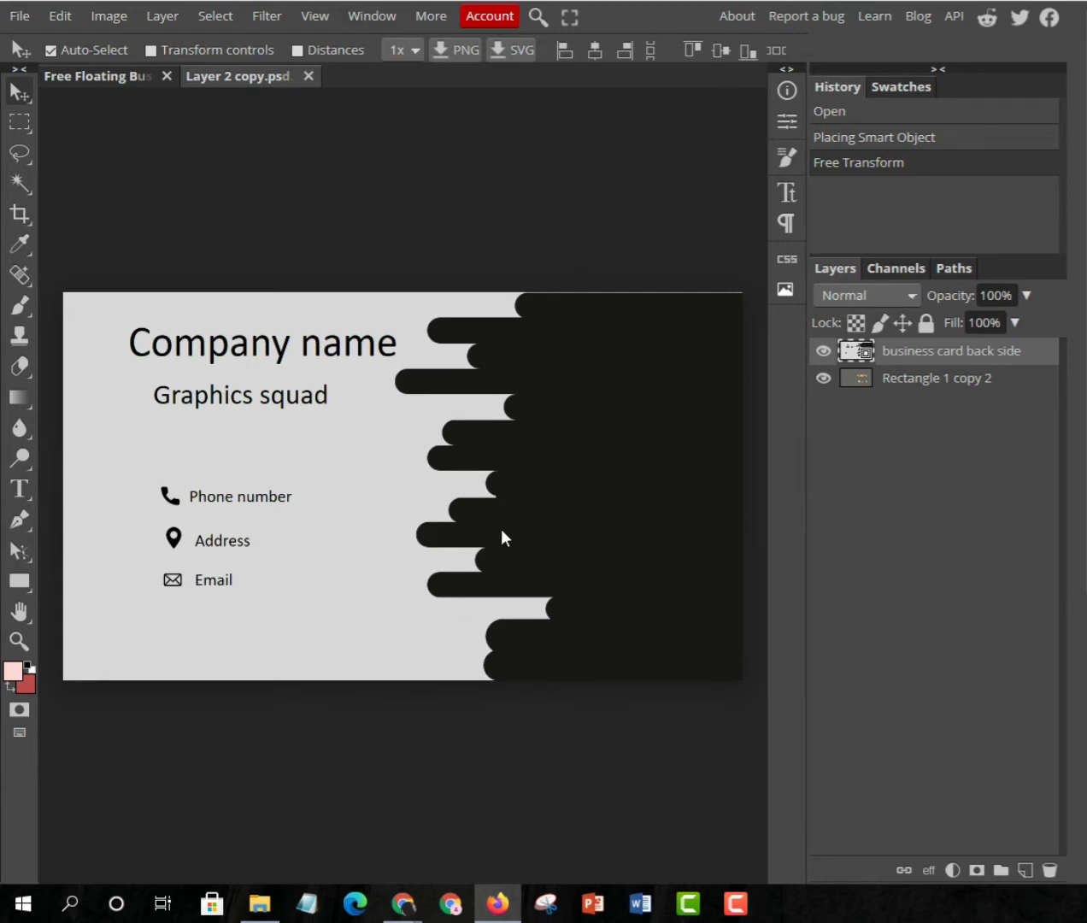
mouse_move(112, 161)
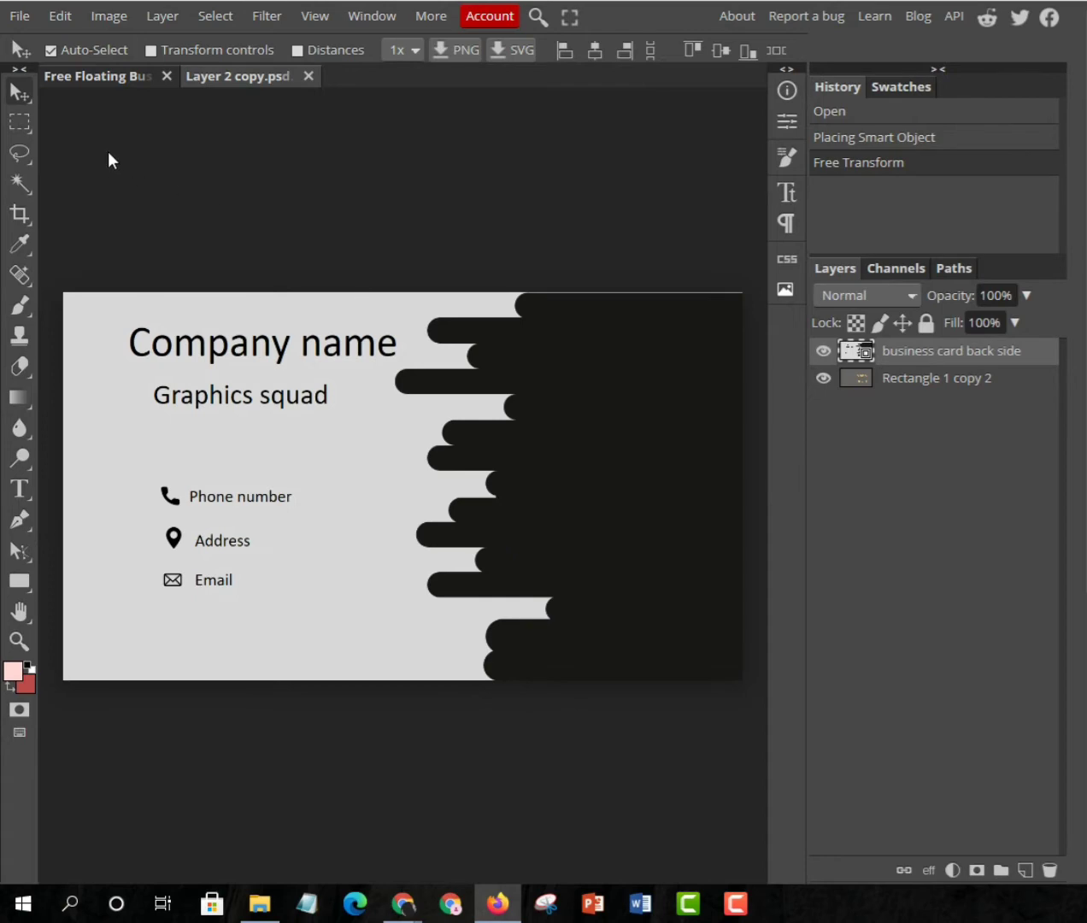
click(96, 79)
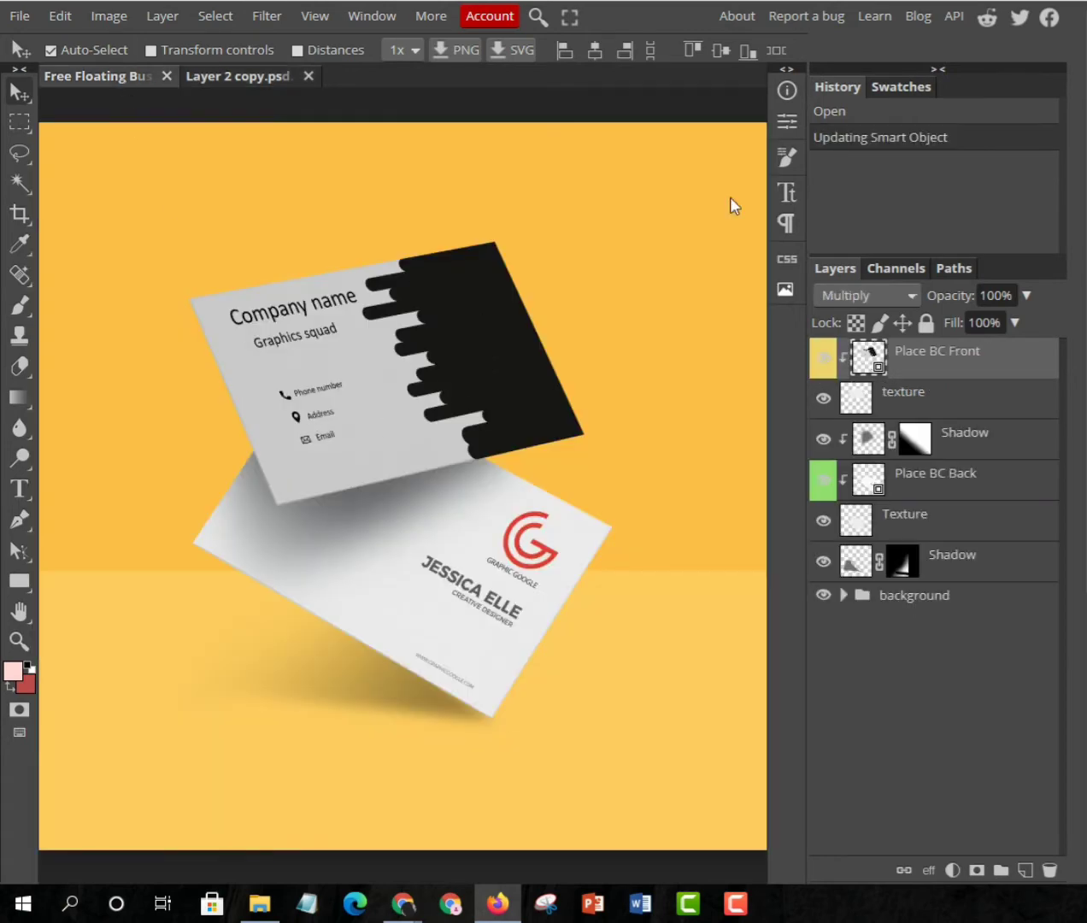
mouse_move(304, 89)
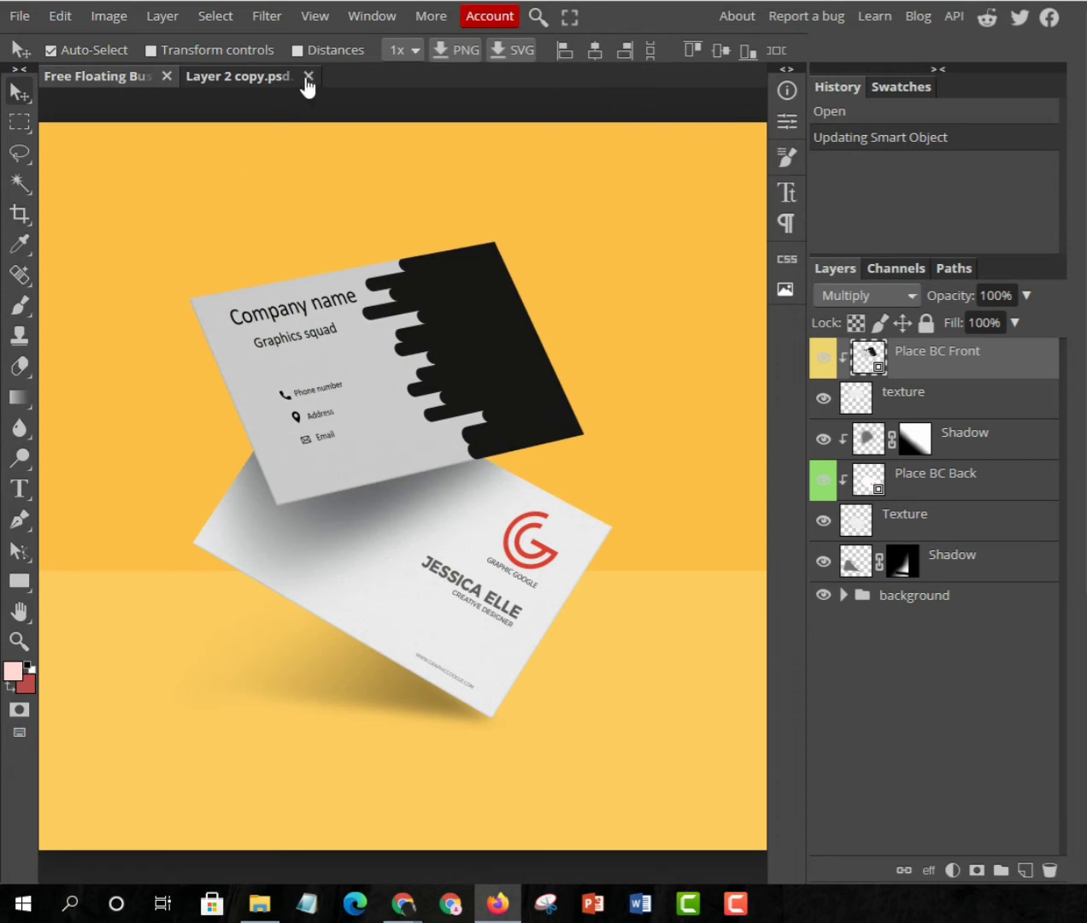
Step: Close Layer 2 copy.psd and bring in the front-side design for the white card face
click(308, 78)
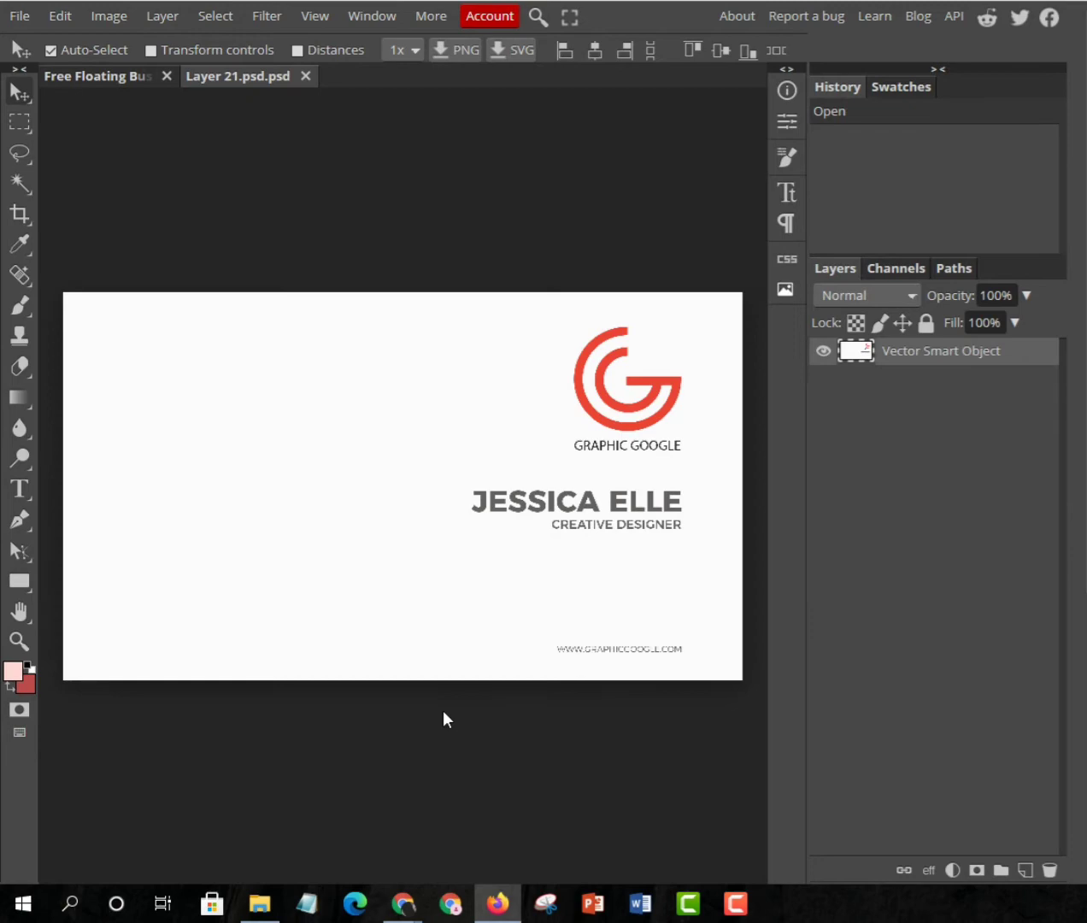
click(260, 903)
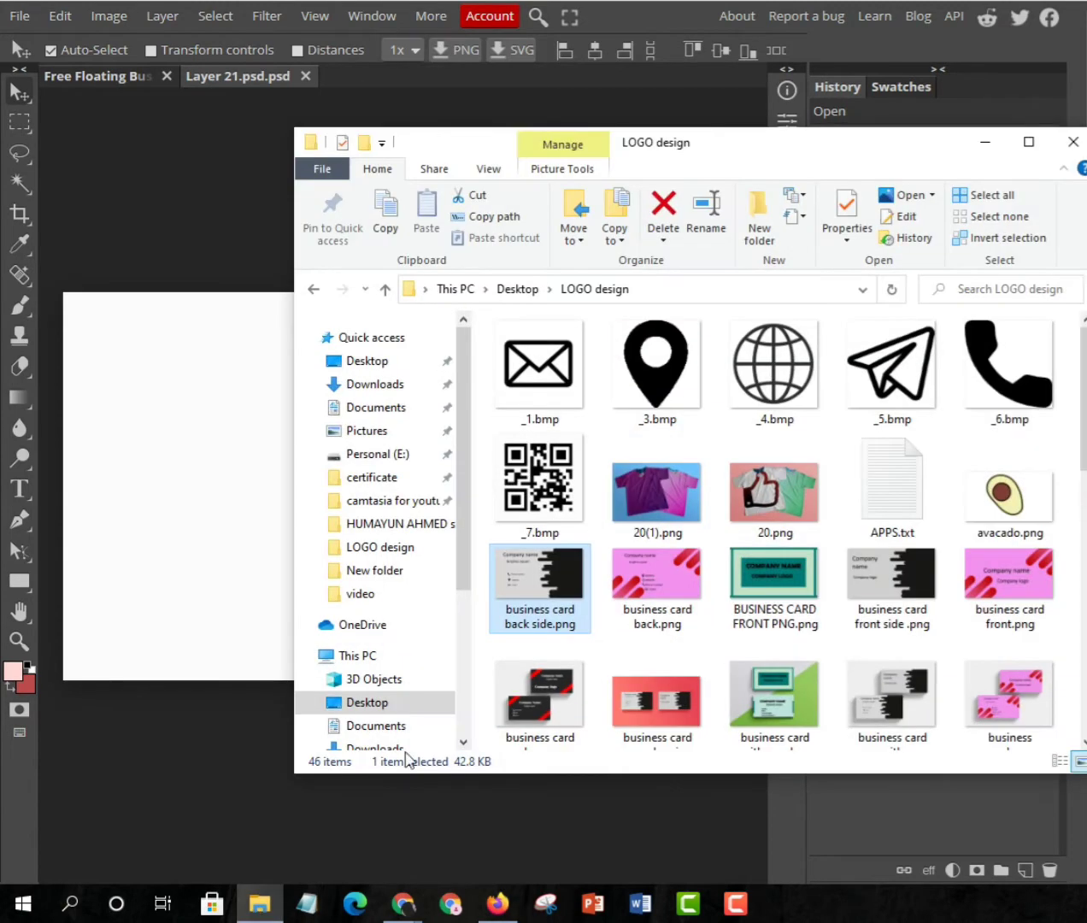
click(893, 584)
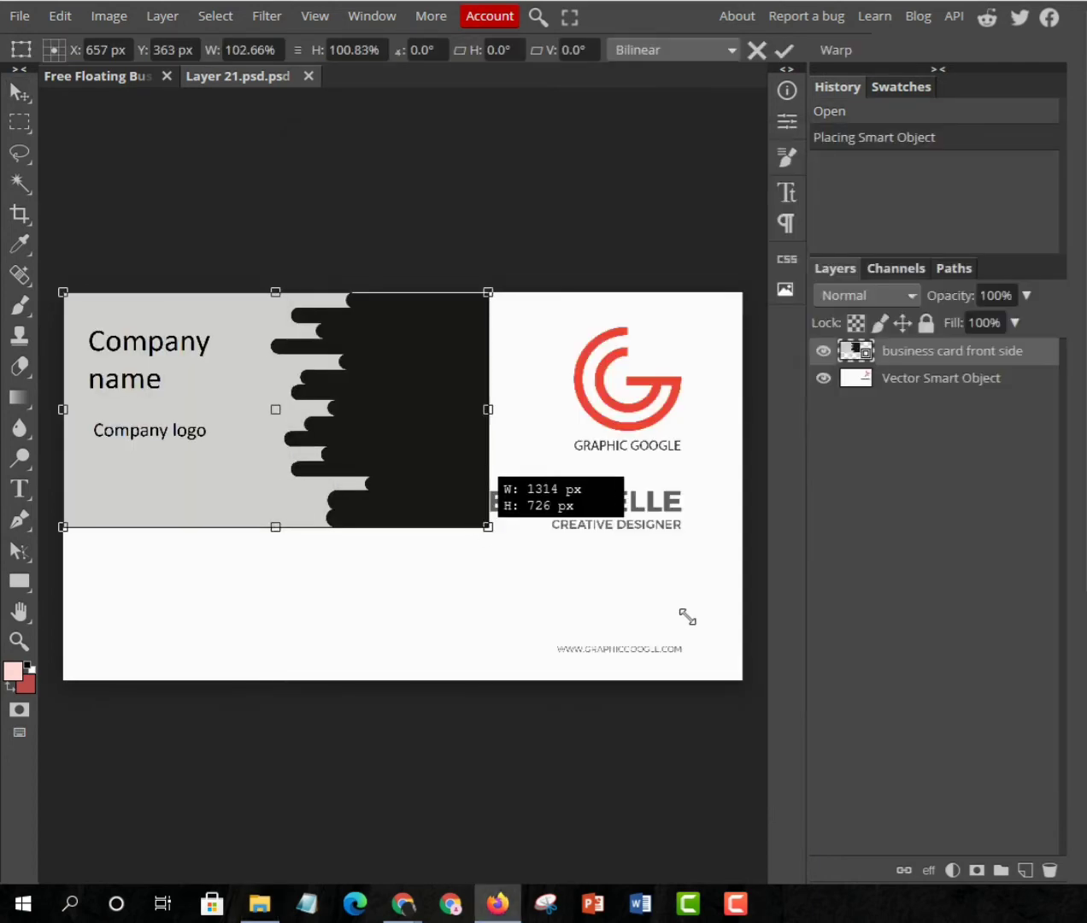
Step: Stretch the front design over the whole card, return to the mockup and expand the background group
drag(489, 527, 732, 673)
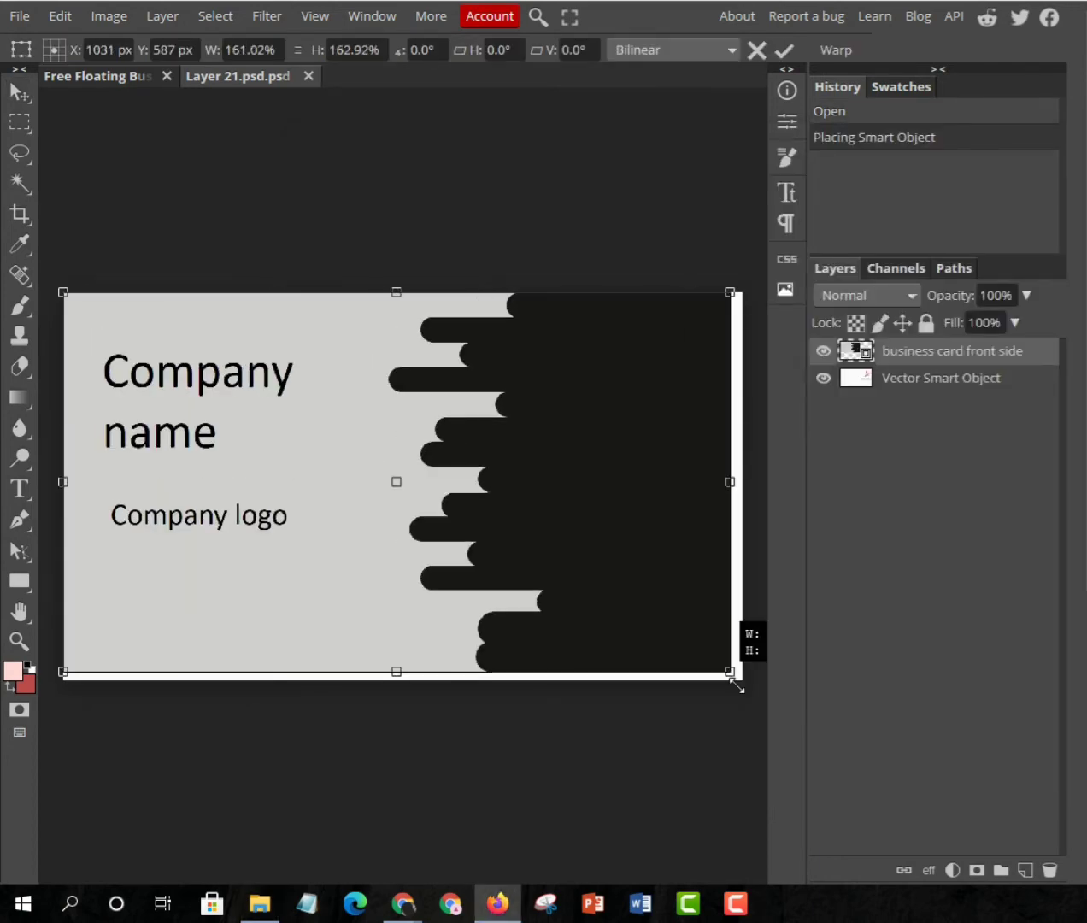
drag(732, 672, 746, 684)
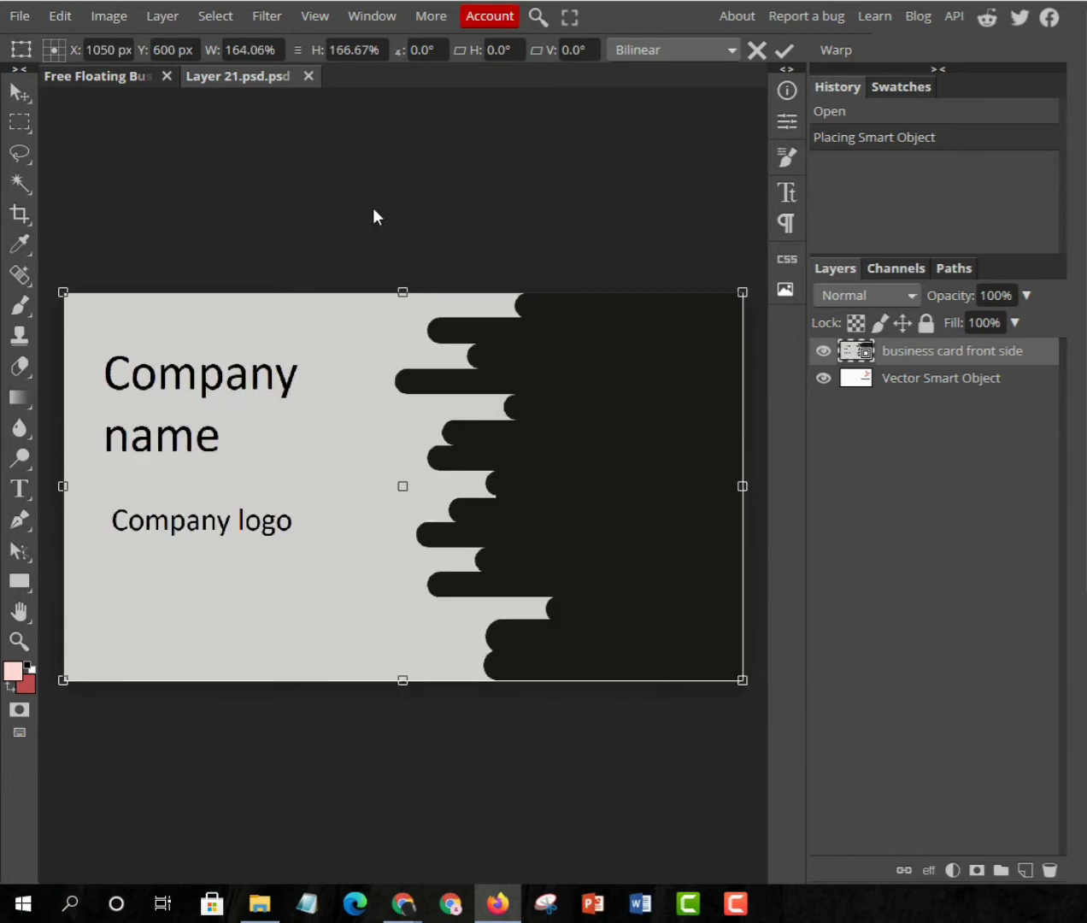
mouse_move(390, 220)
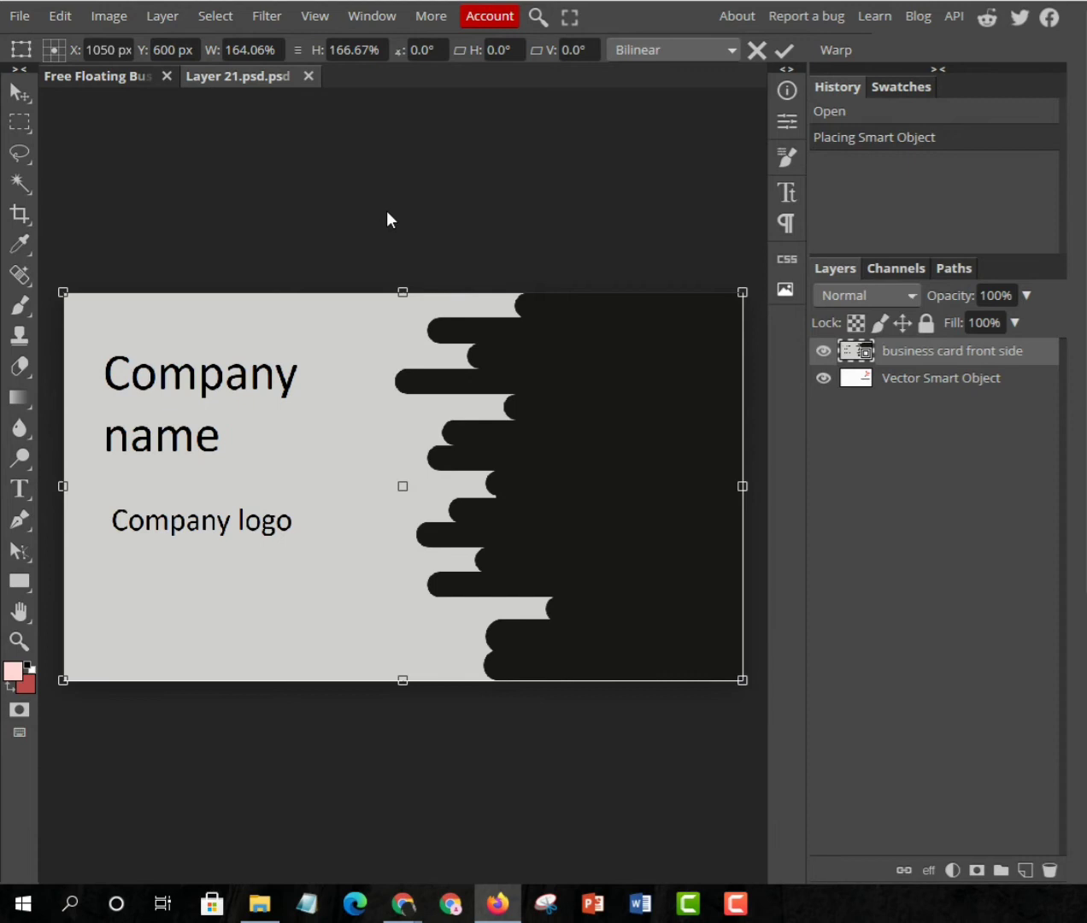
mouse_move(431, 11)
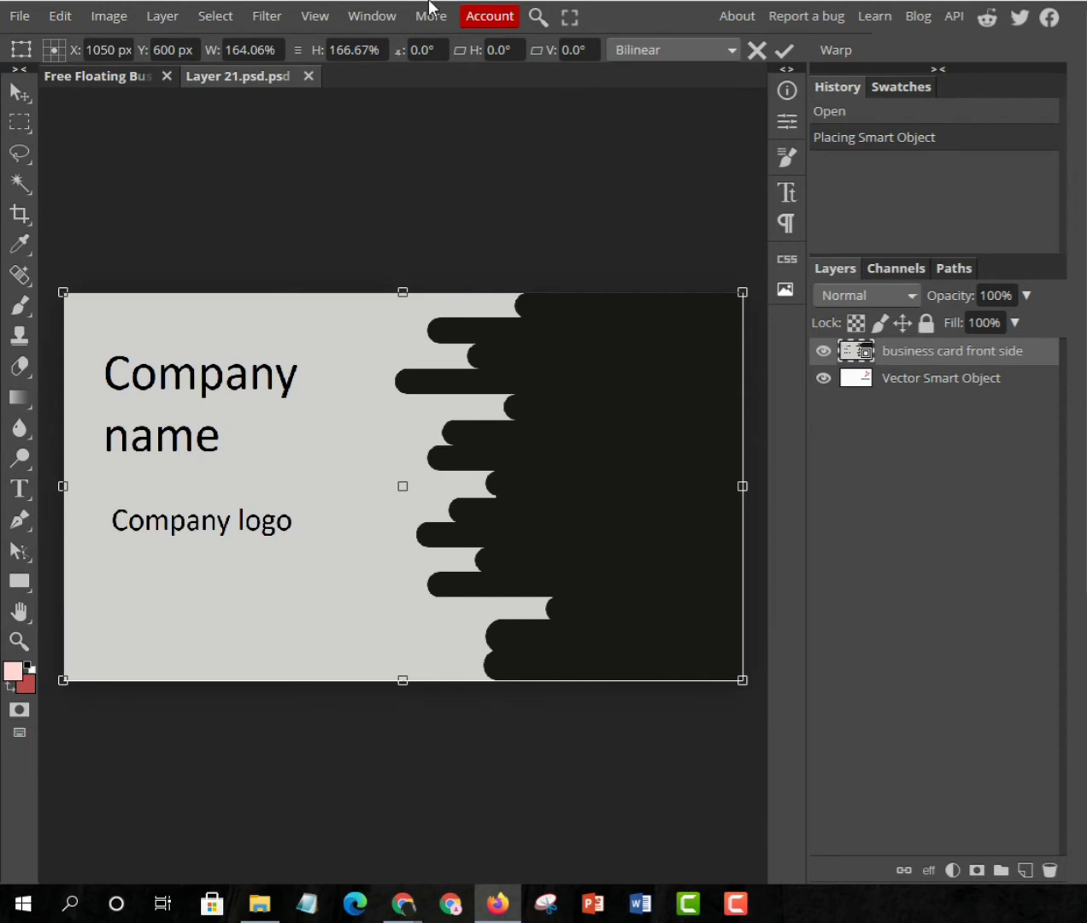
mouse_move(89, 94)
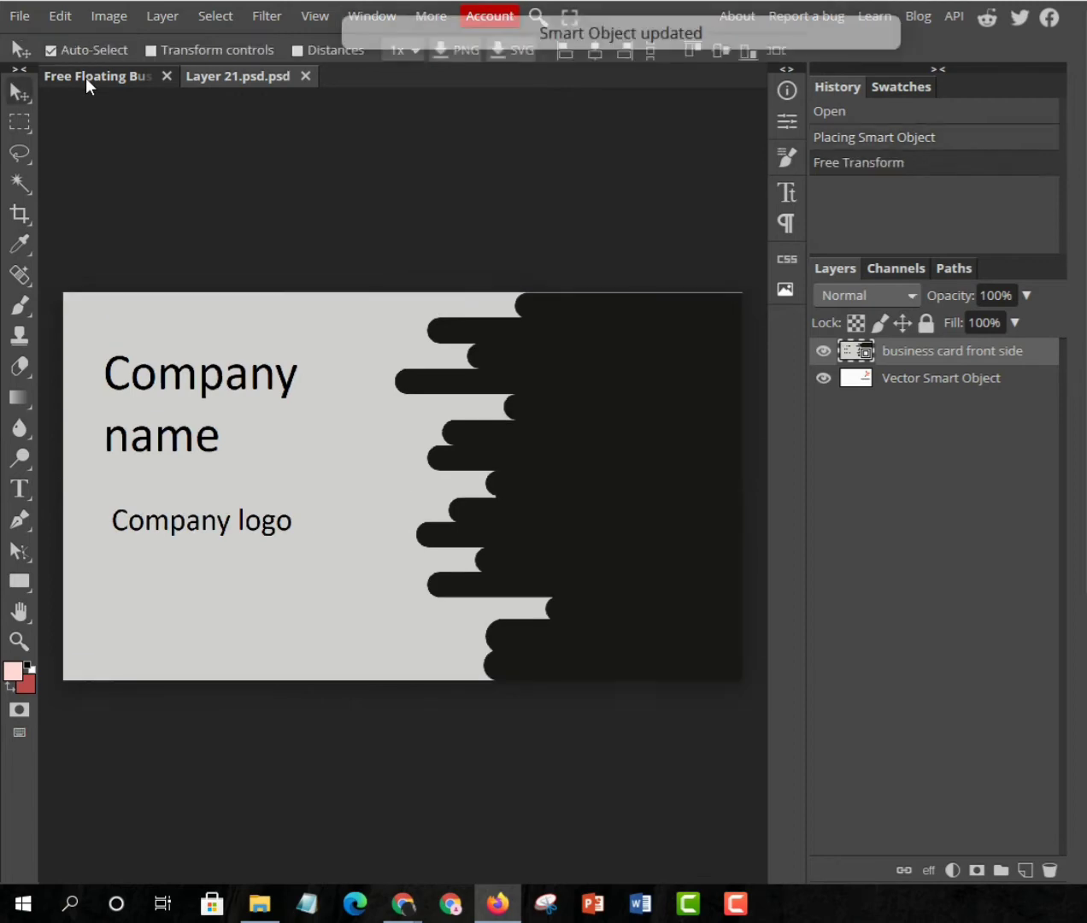
click(237, 75)
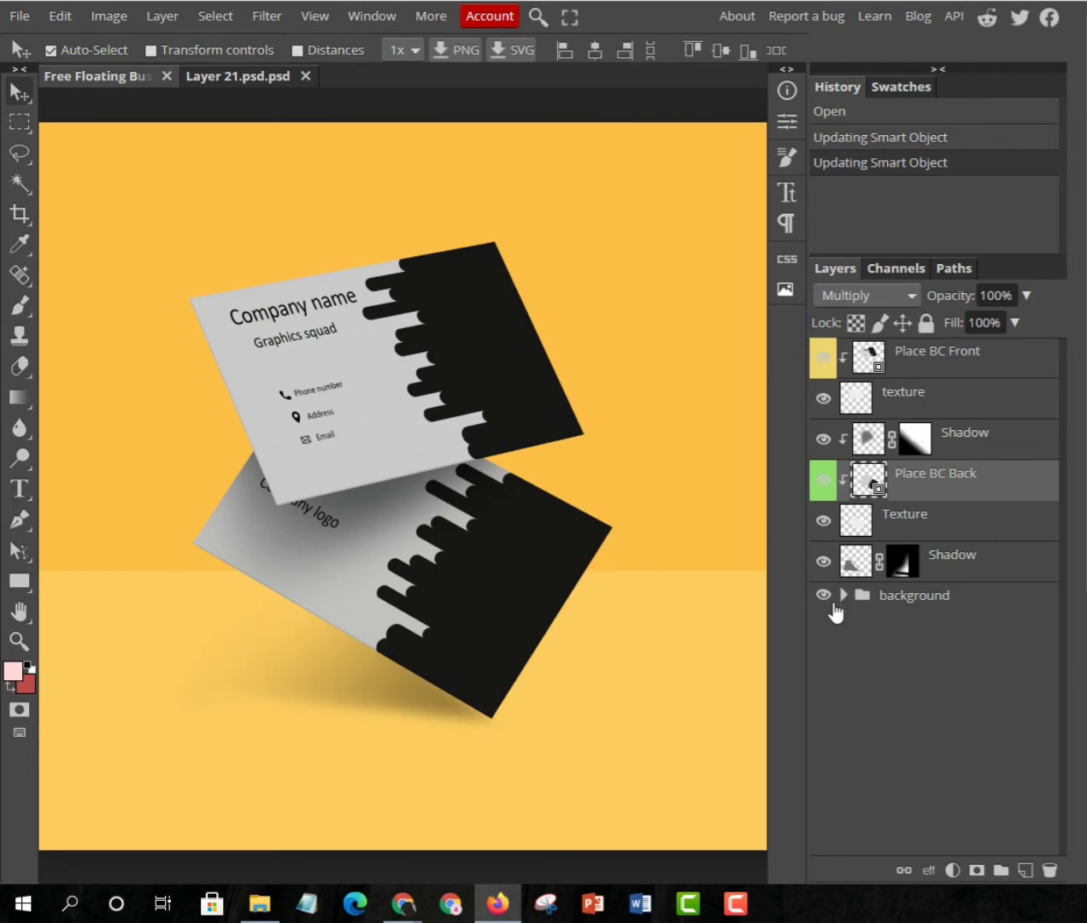
click(845, 595)
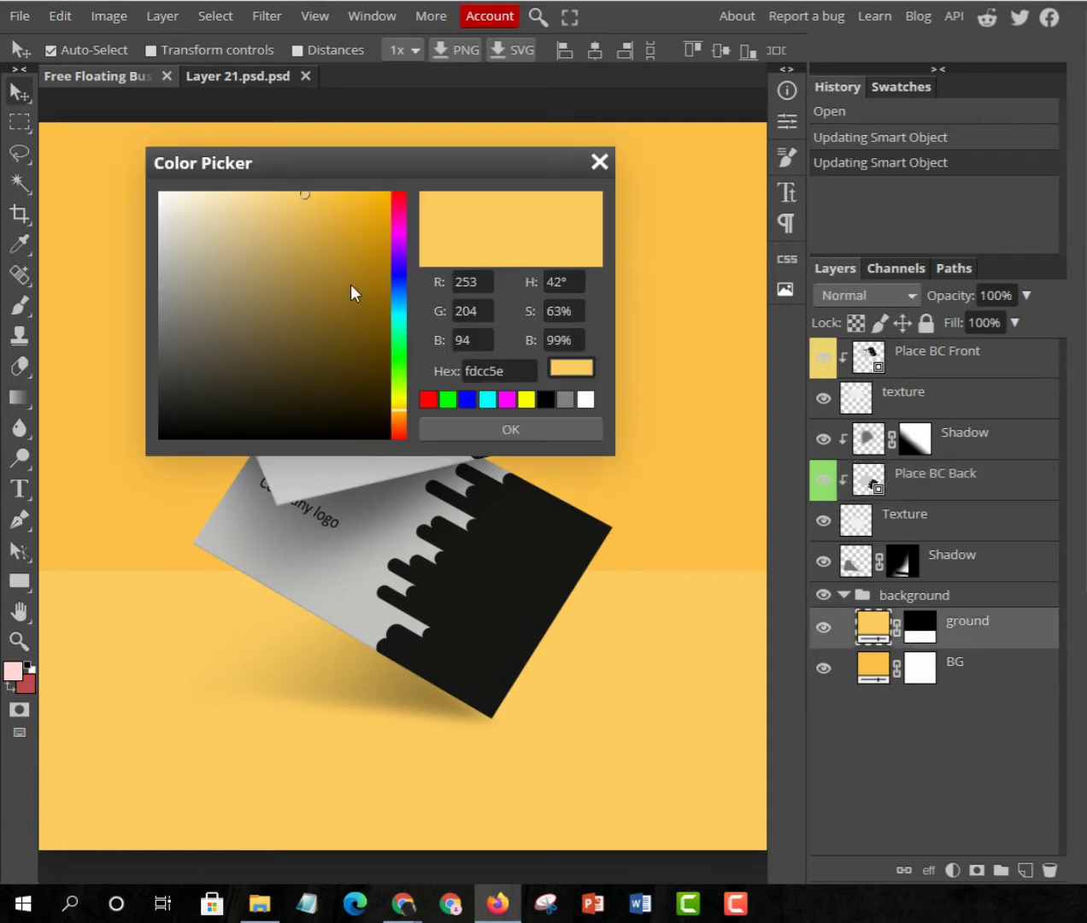
Step: Set the ground fill layer to a pale blue and confirm it
click(400, 281)
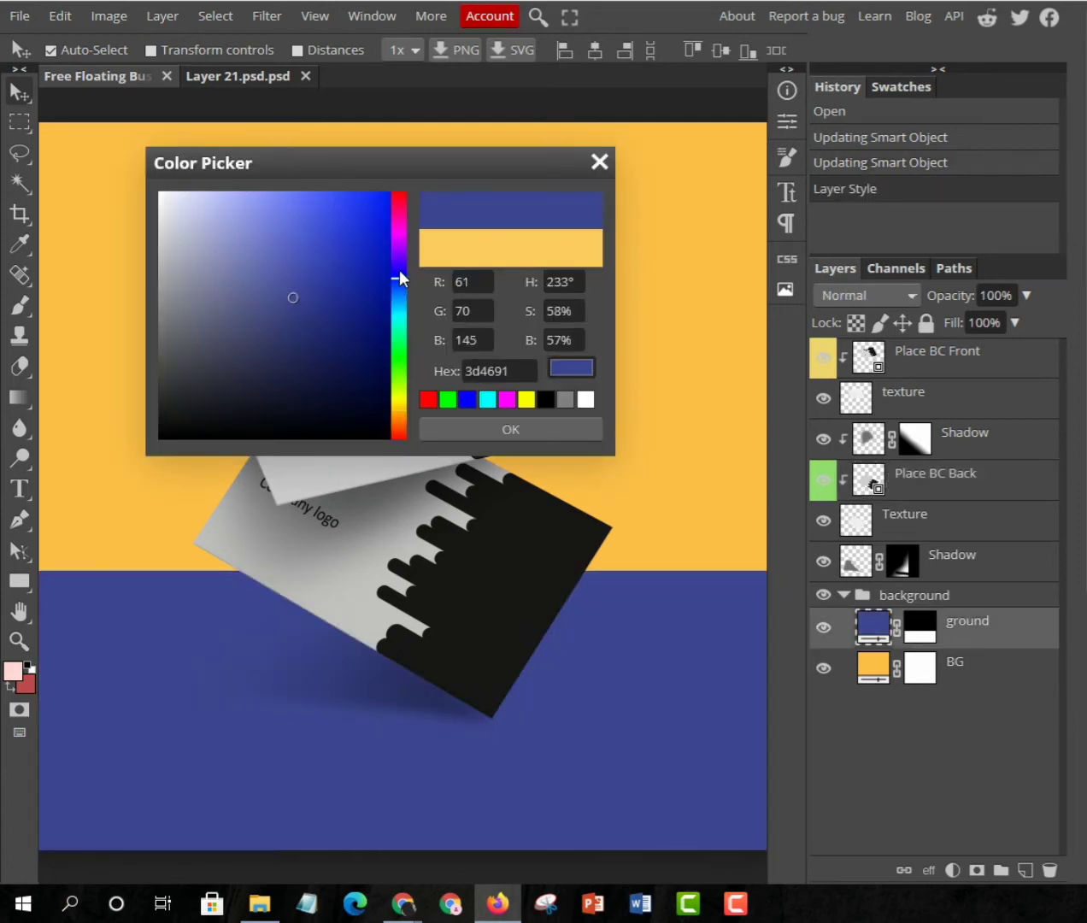
click(292, 232)
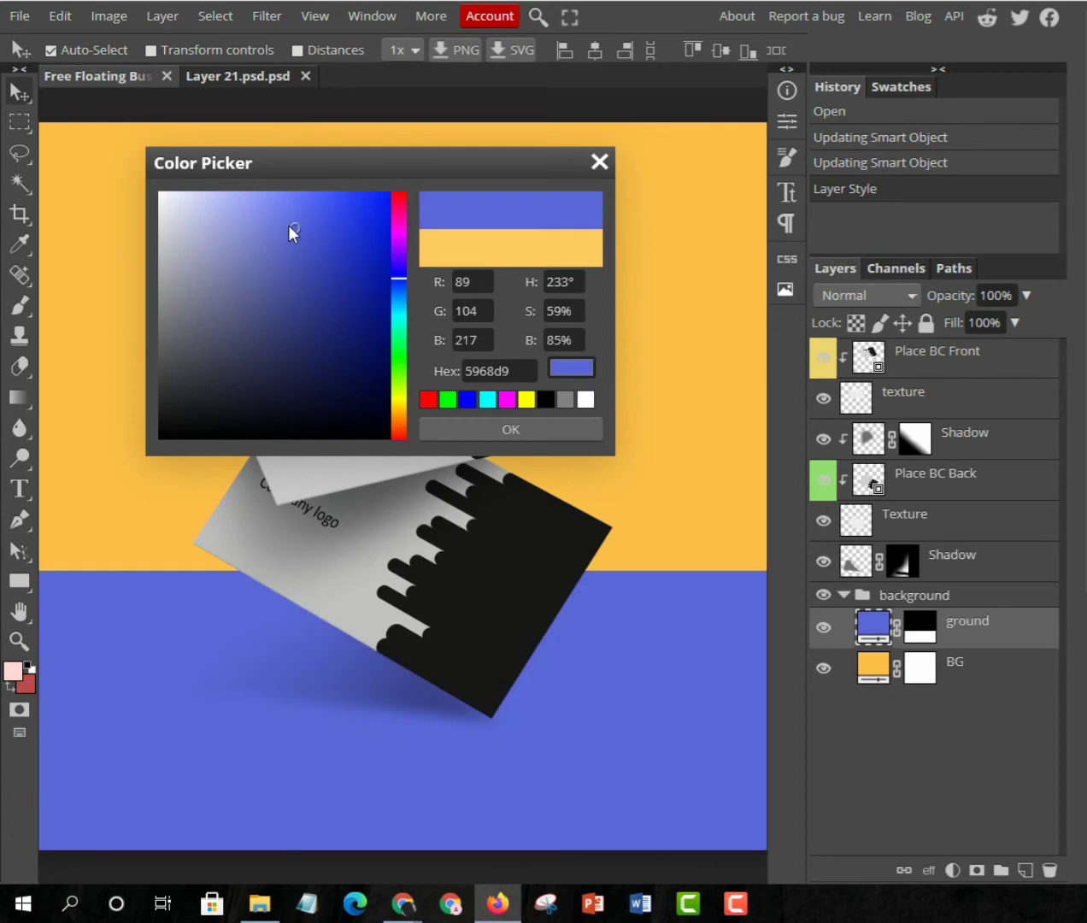
click(248, 202)
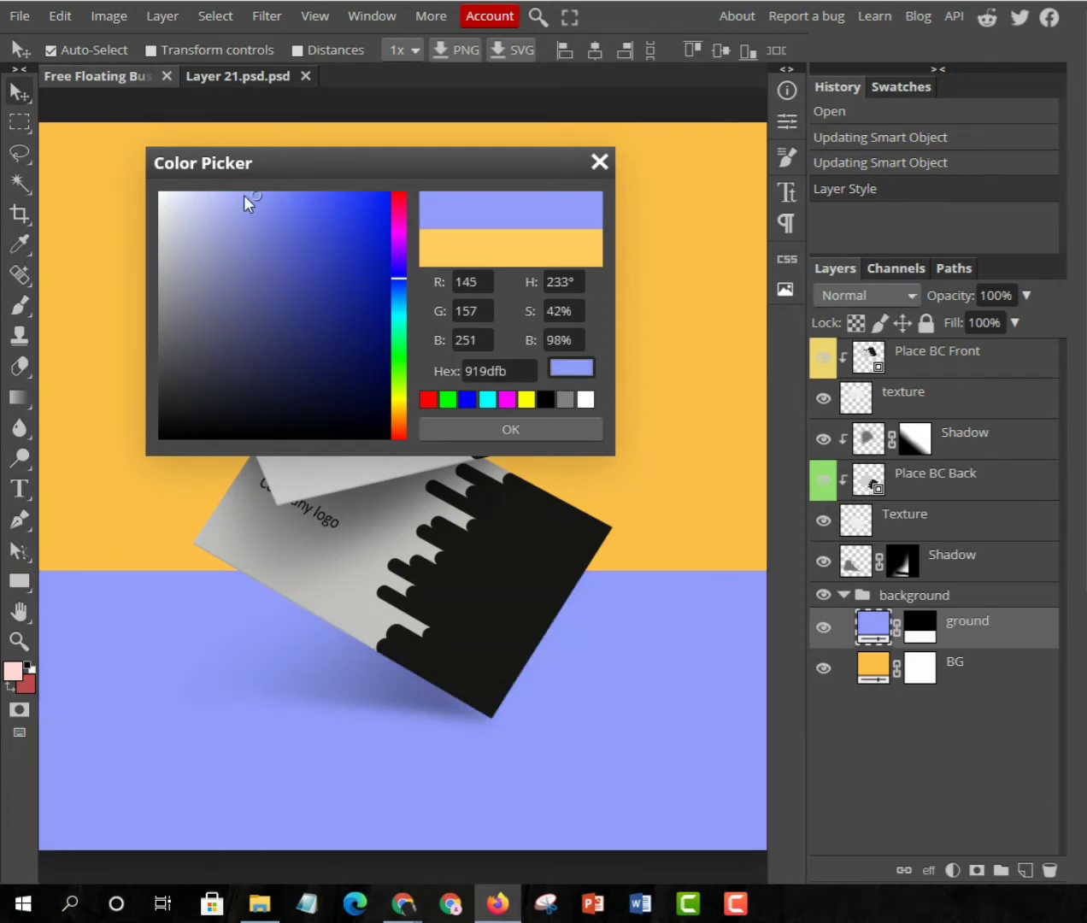
click(243, 195)
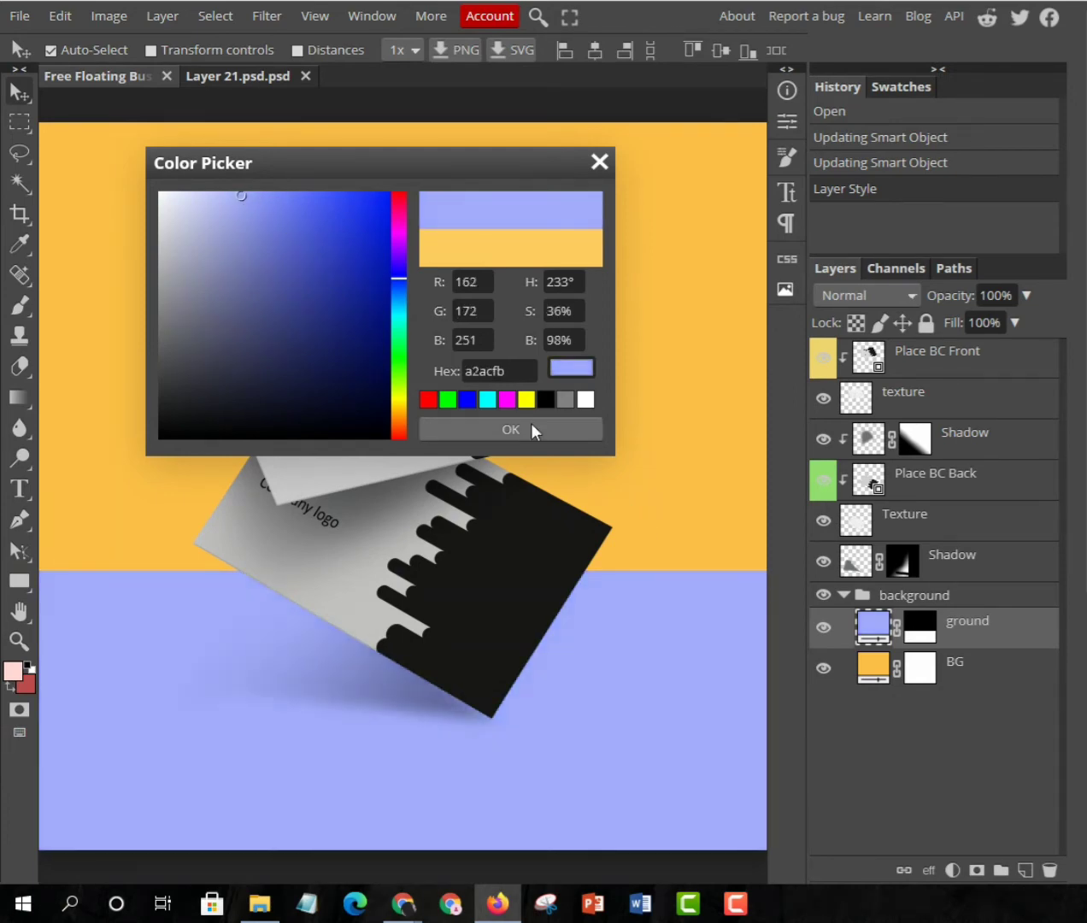
click(510, 429)
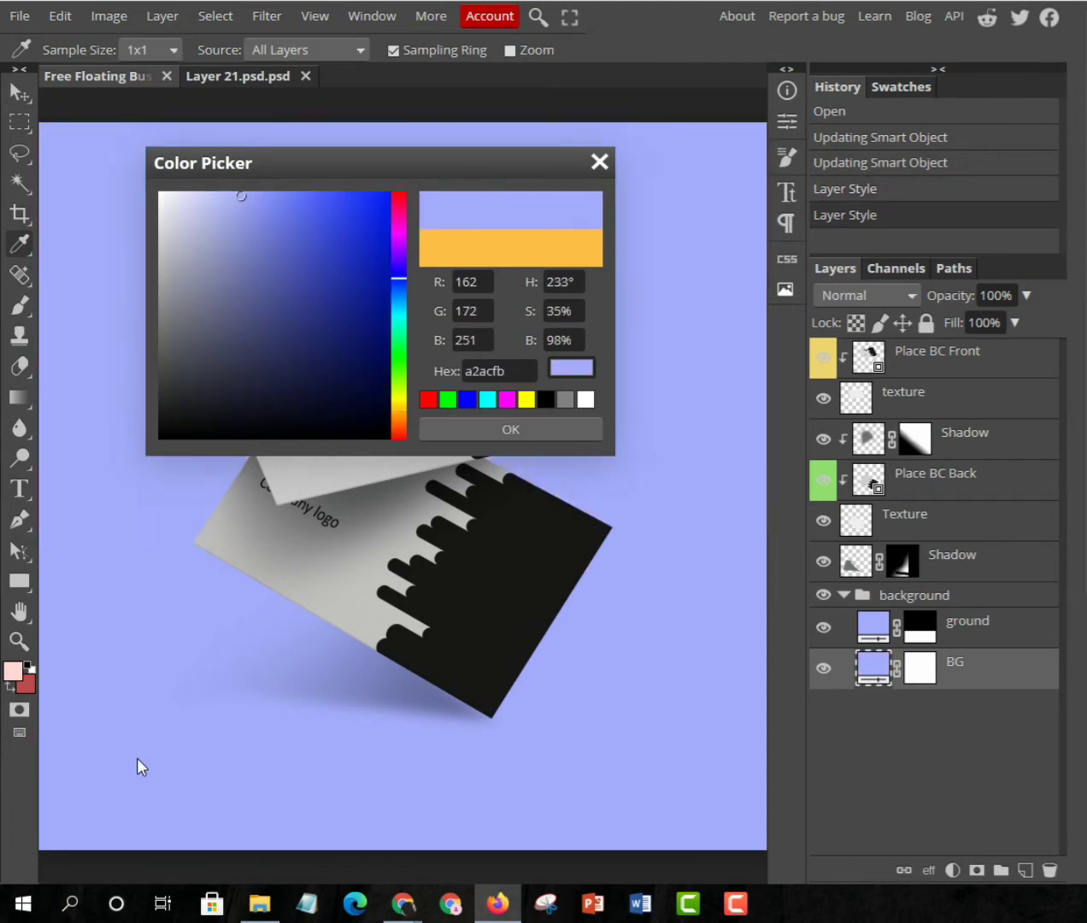
mouse_move(299, 208)
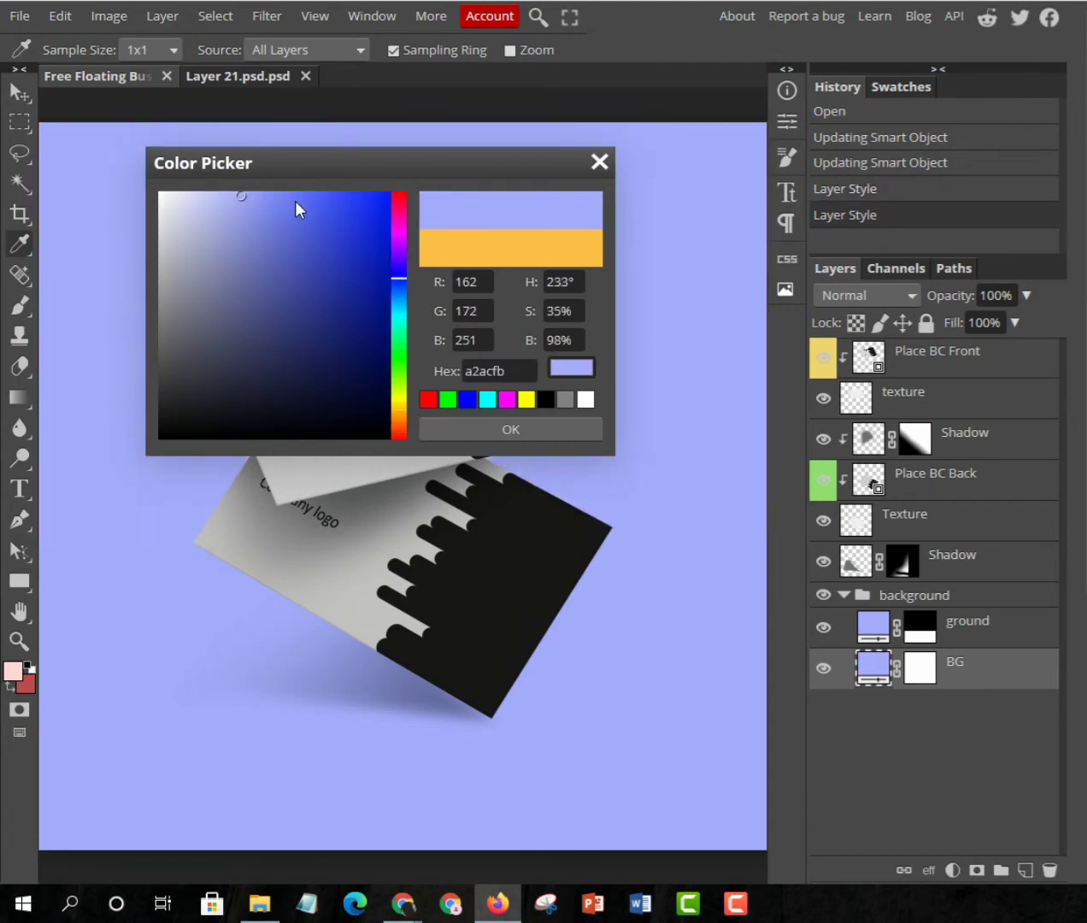
Step: Set the BG wall fill to the vivid blue 7080fd and confirm it
click(290, 198)
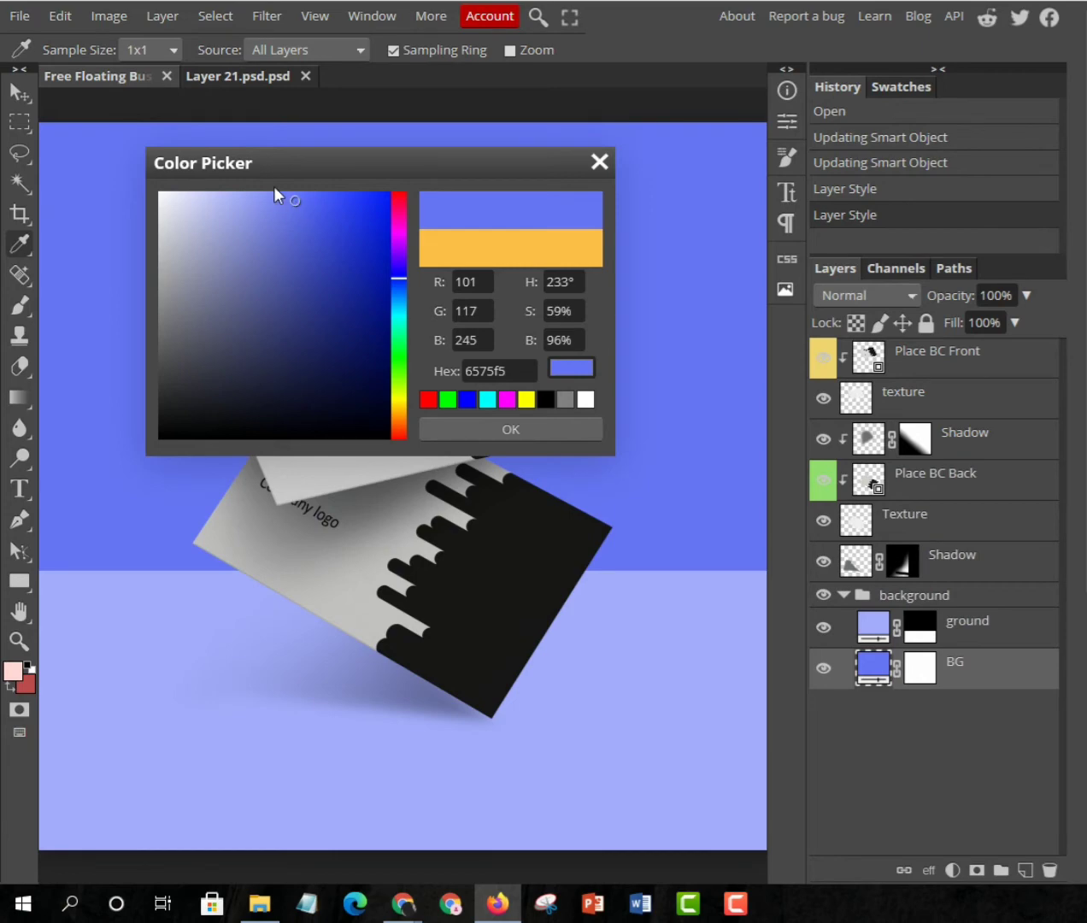
click(267, 190)
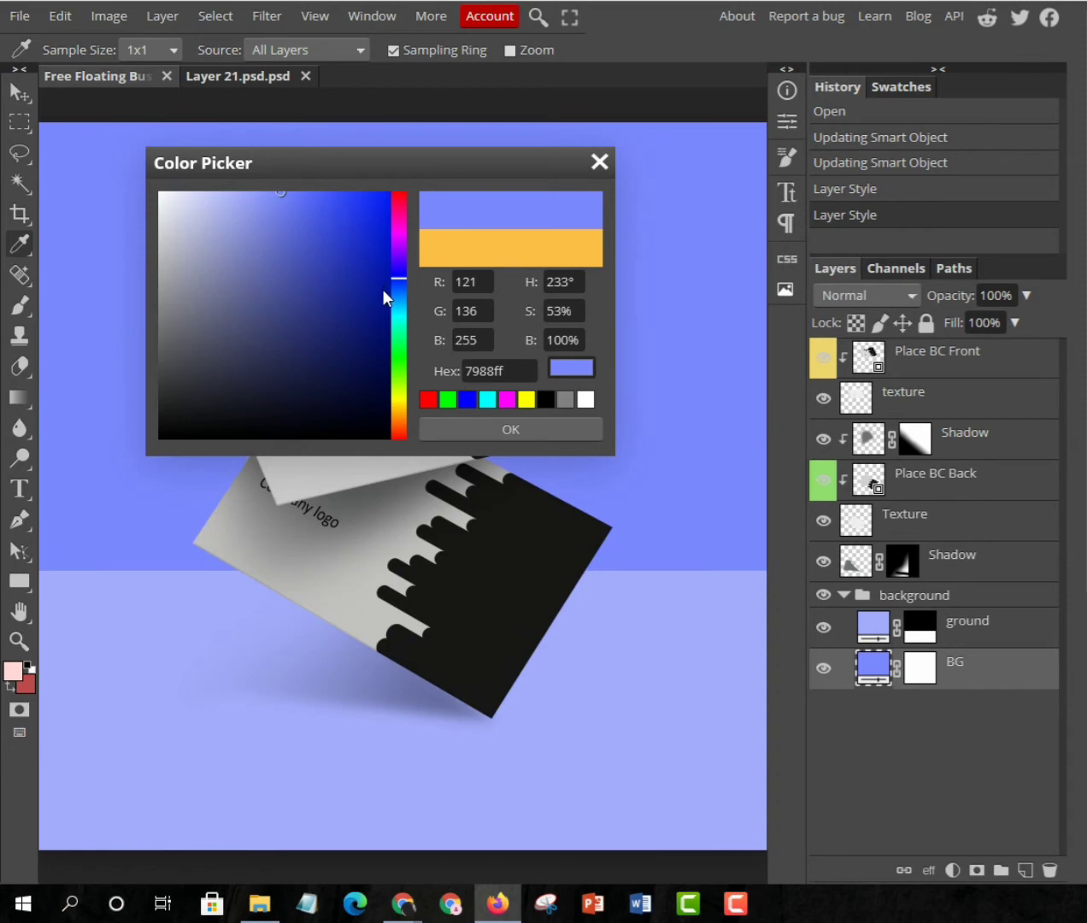
click(342, 207)
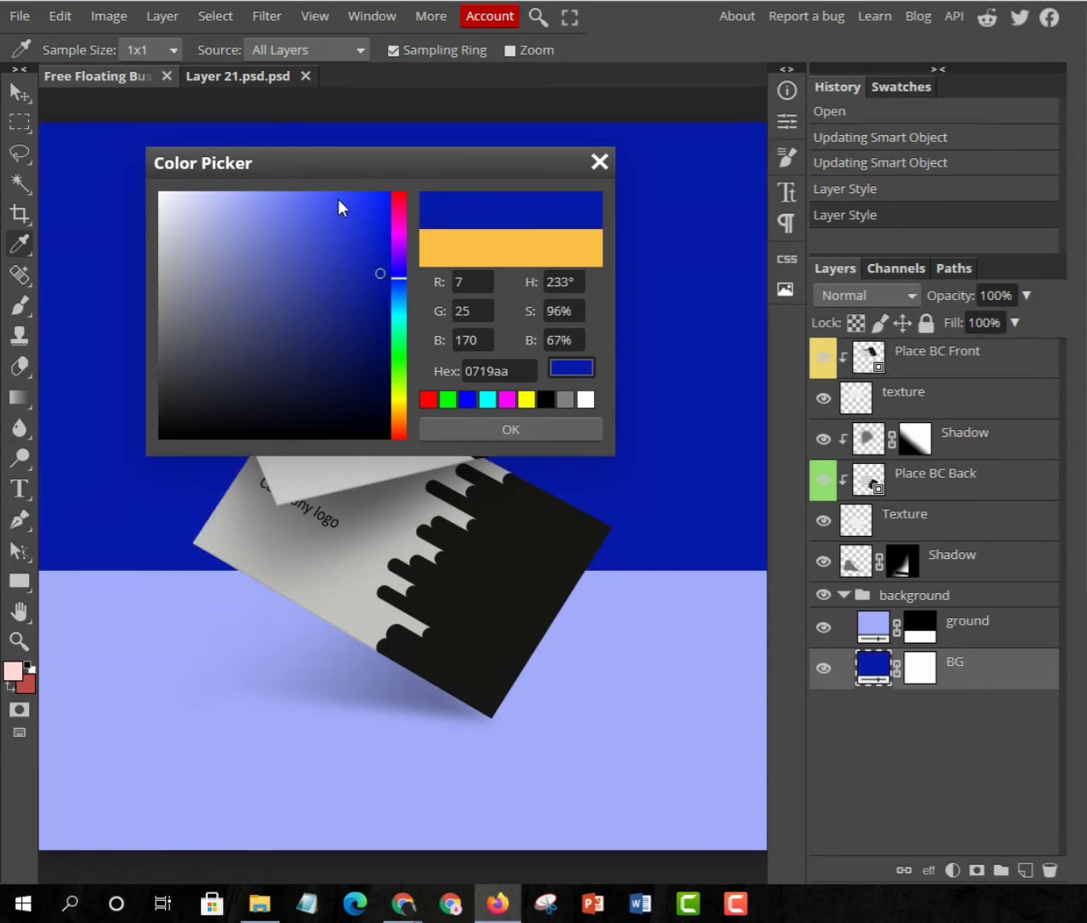
click(342, 202)
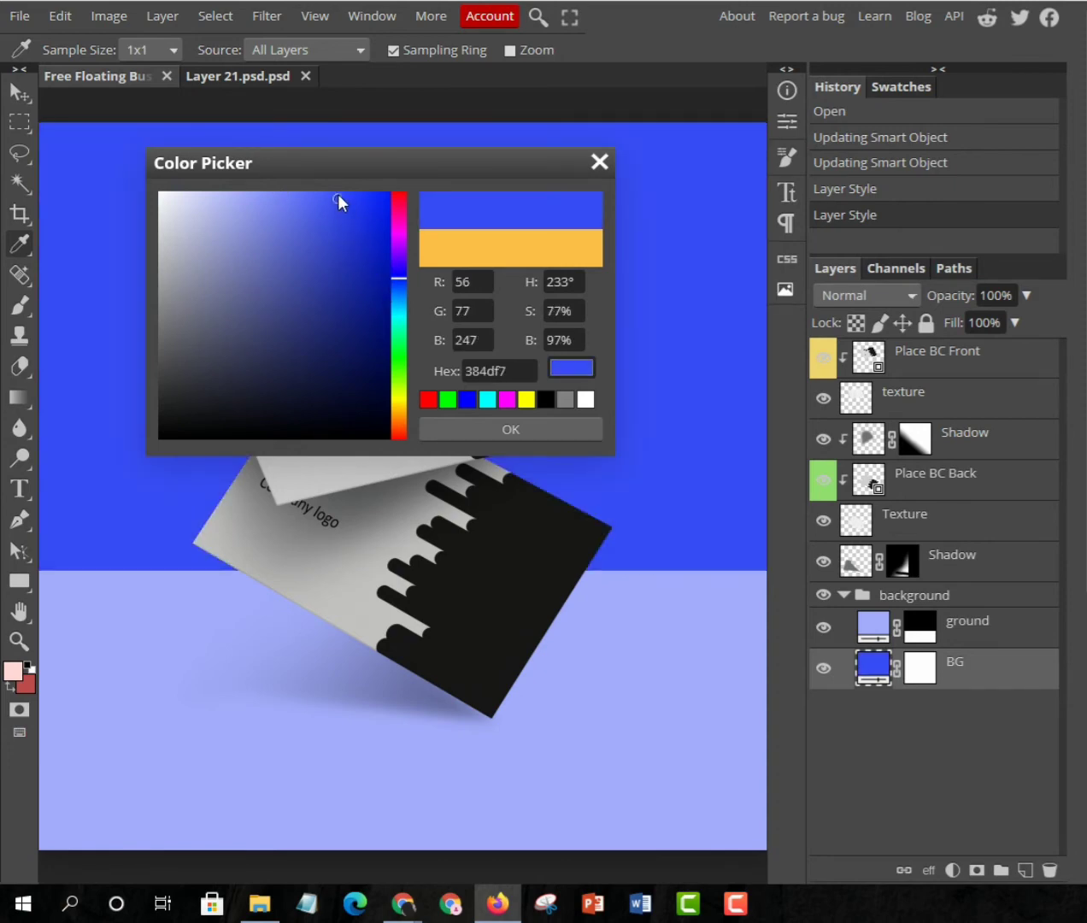
click(336, 202)
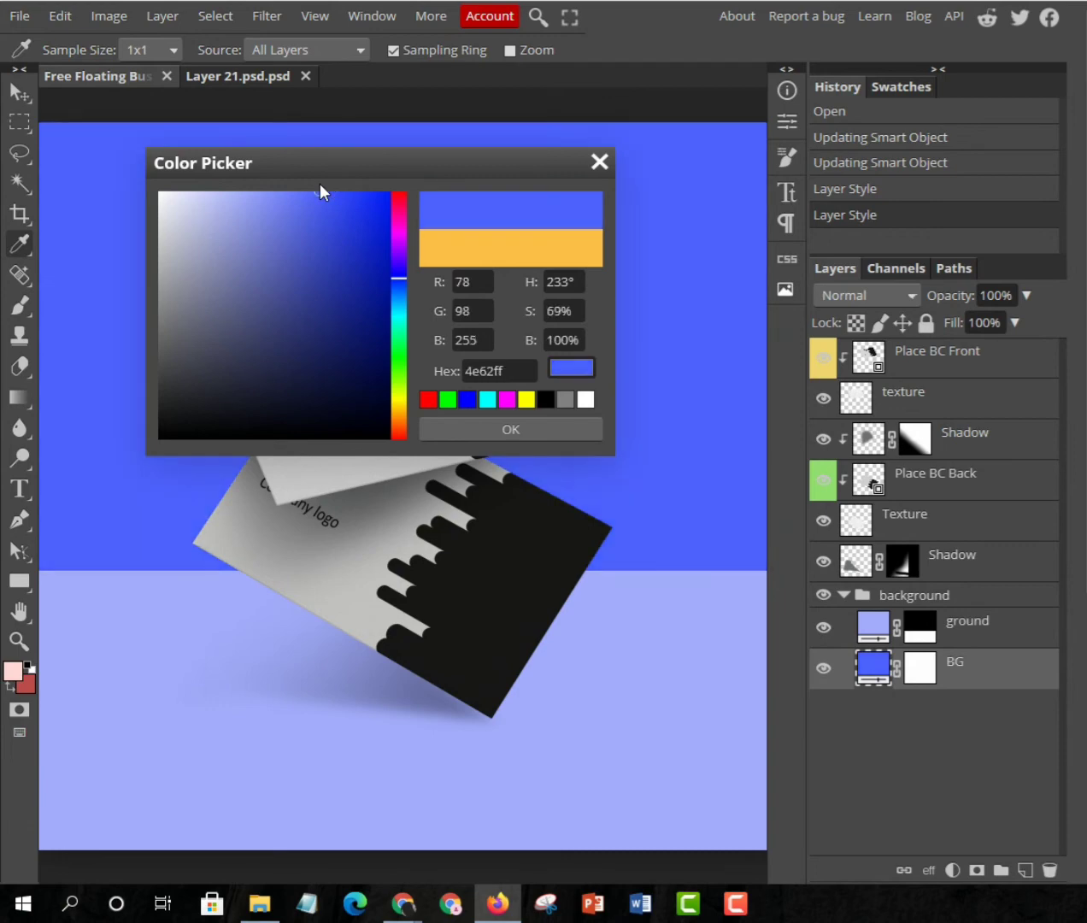
mouse_move(311, 197)
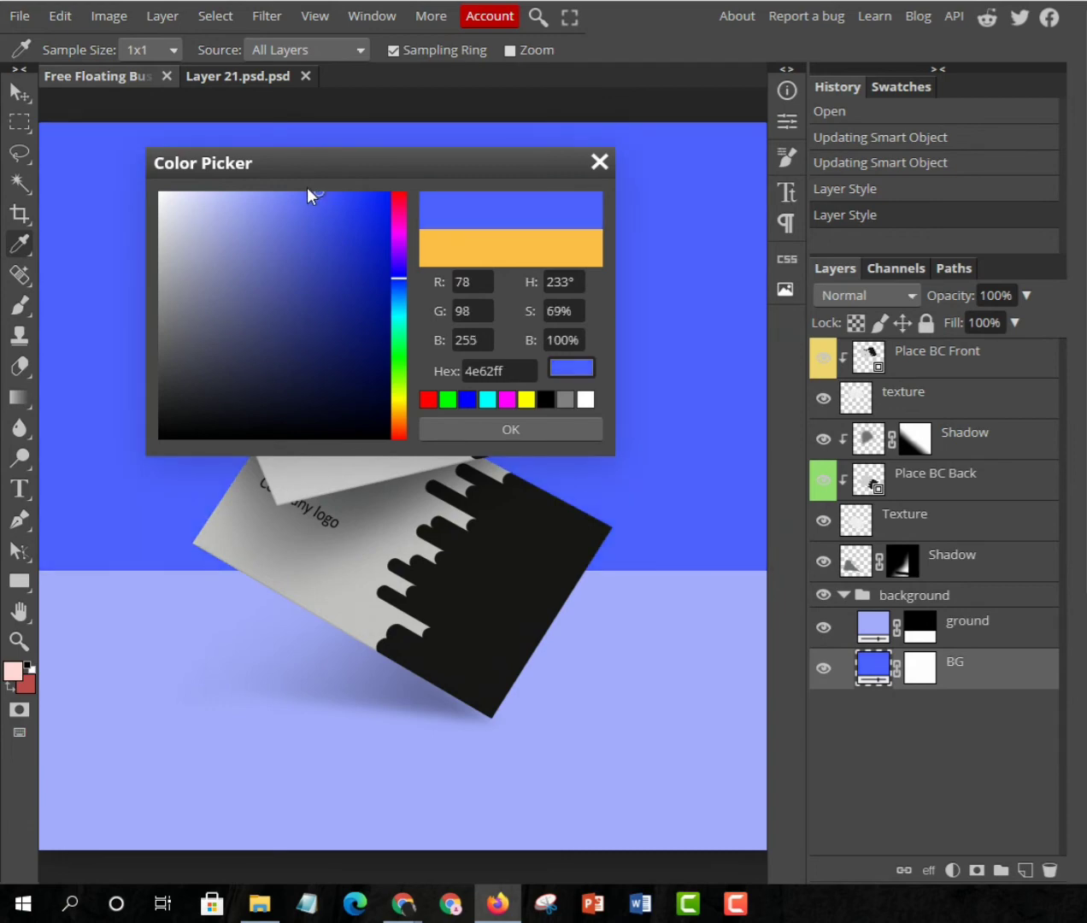
mouse_move(306, 198)
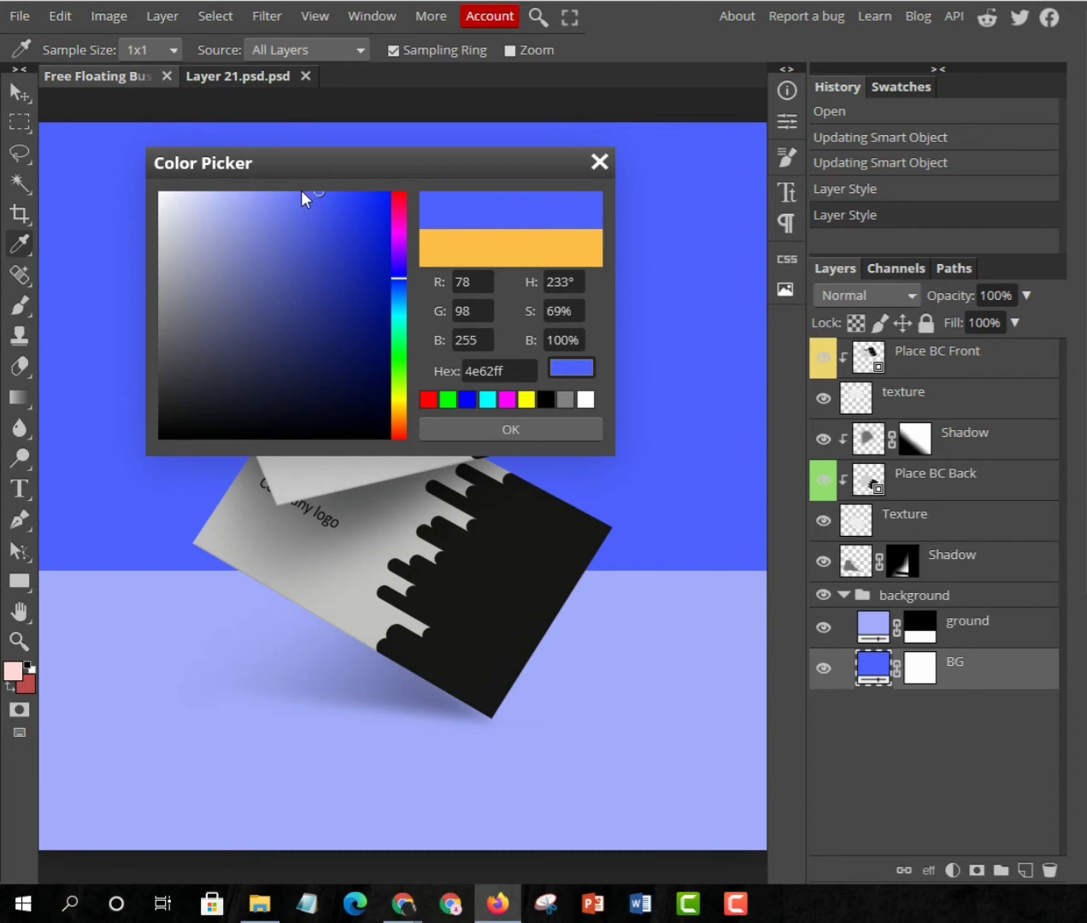
mouse_move(318, 202)
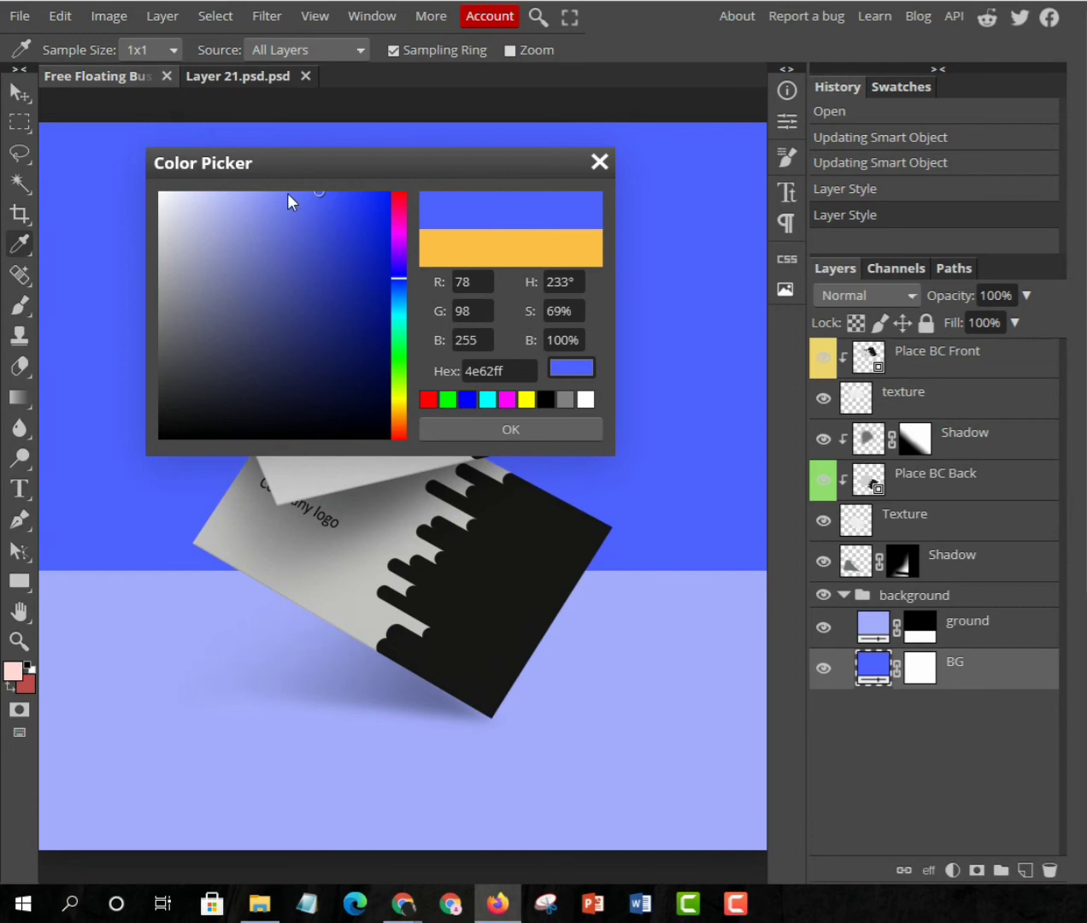
click(292, 198)
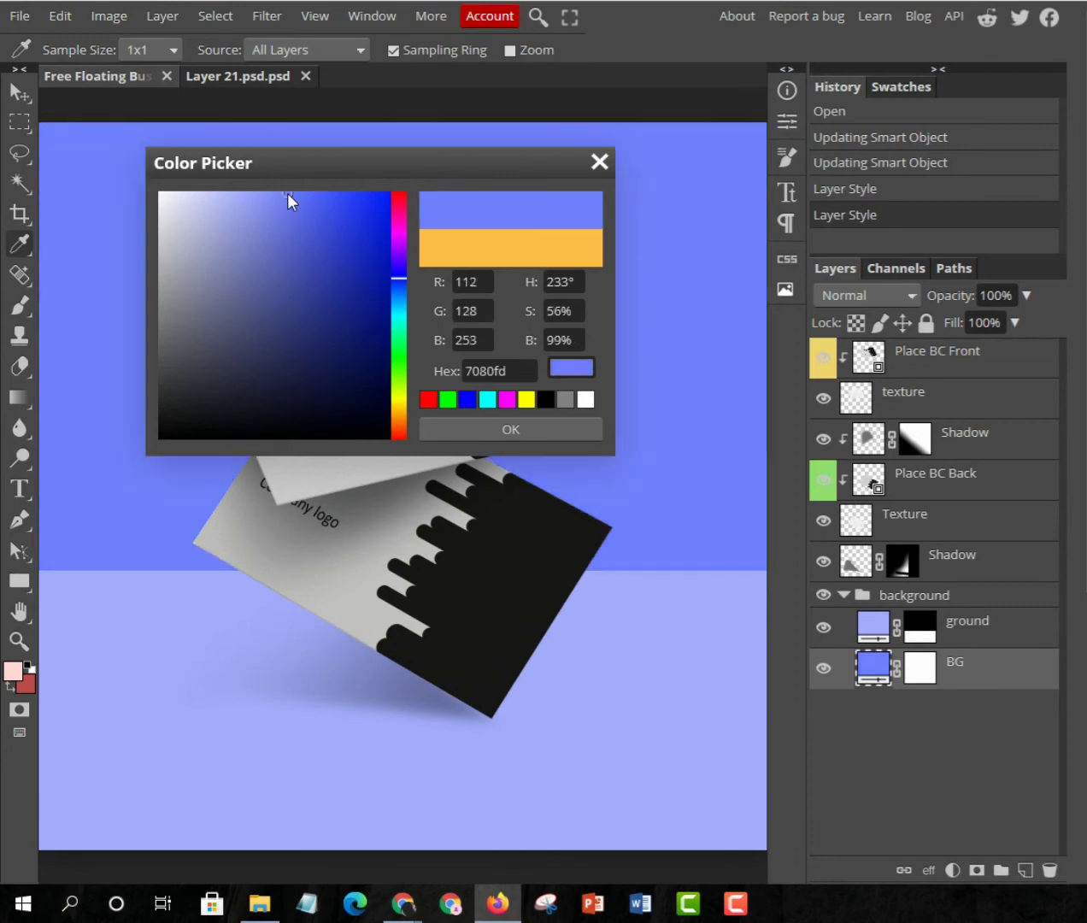
mouse_move(366, 226)
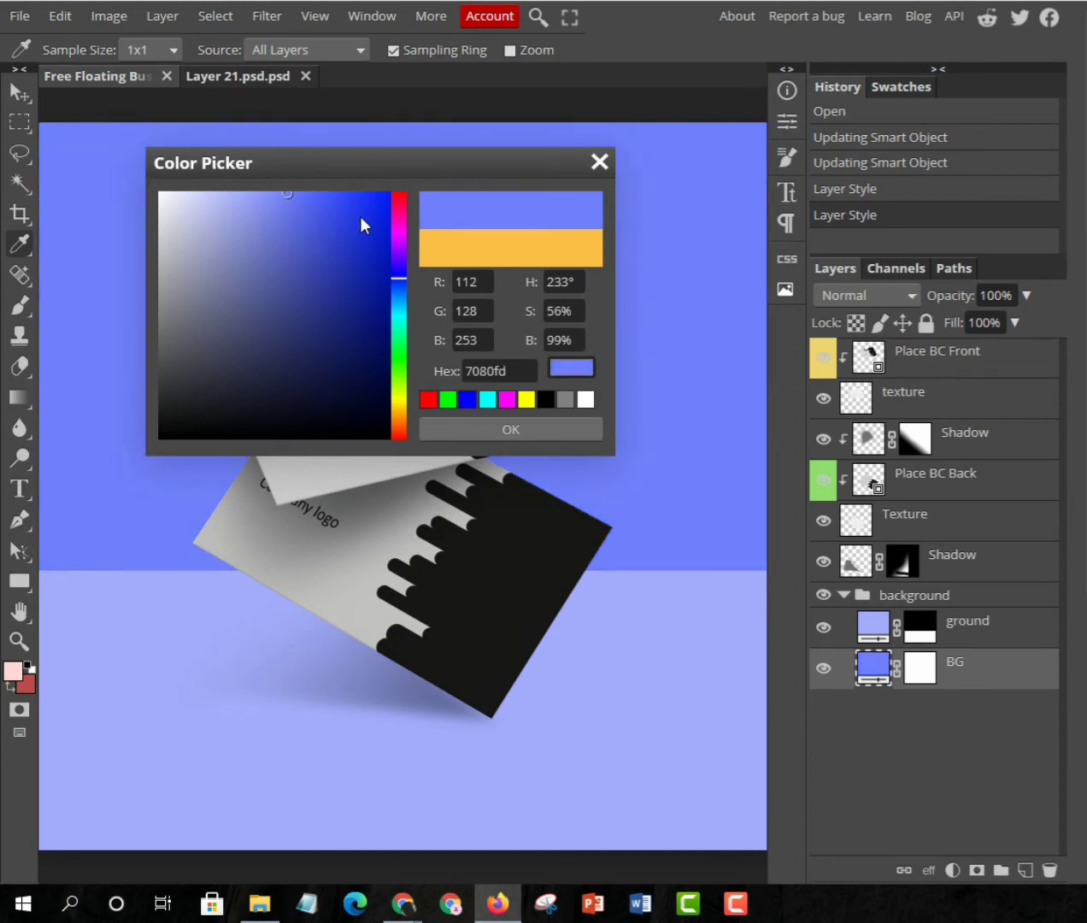
click(509, 429)
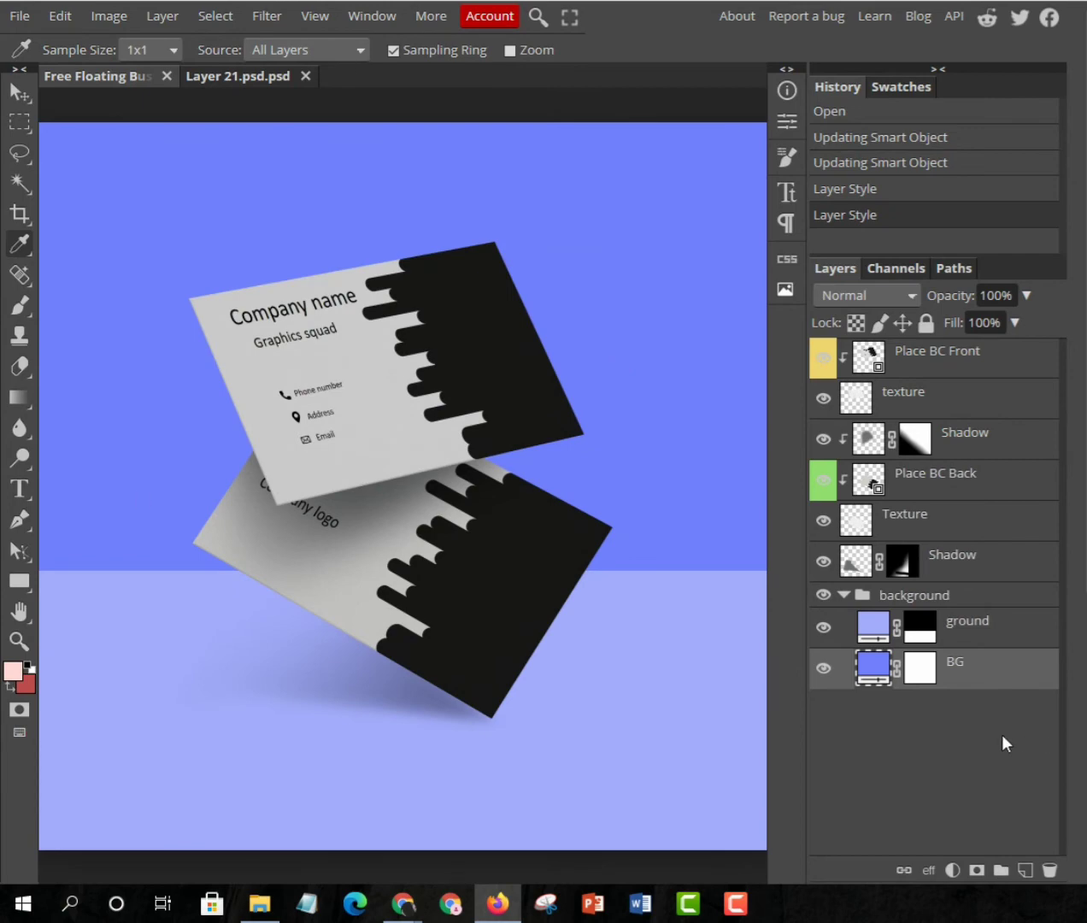
Step: Dismiss the PDF export settings and export the mockup as PNG via File > Export as
click(19, 15)
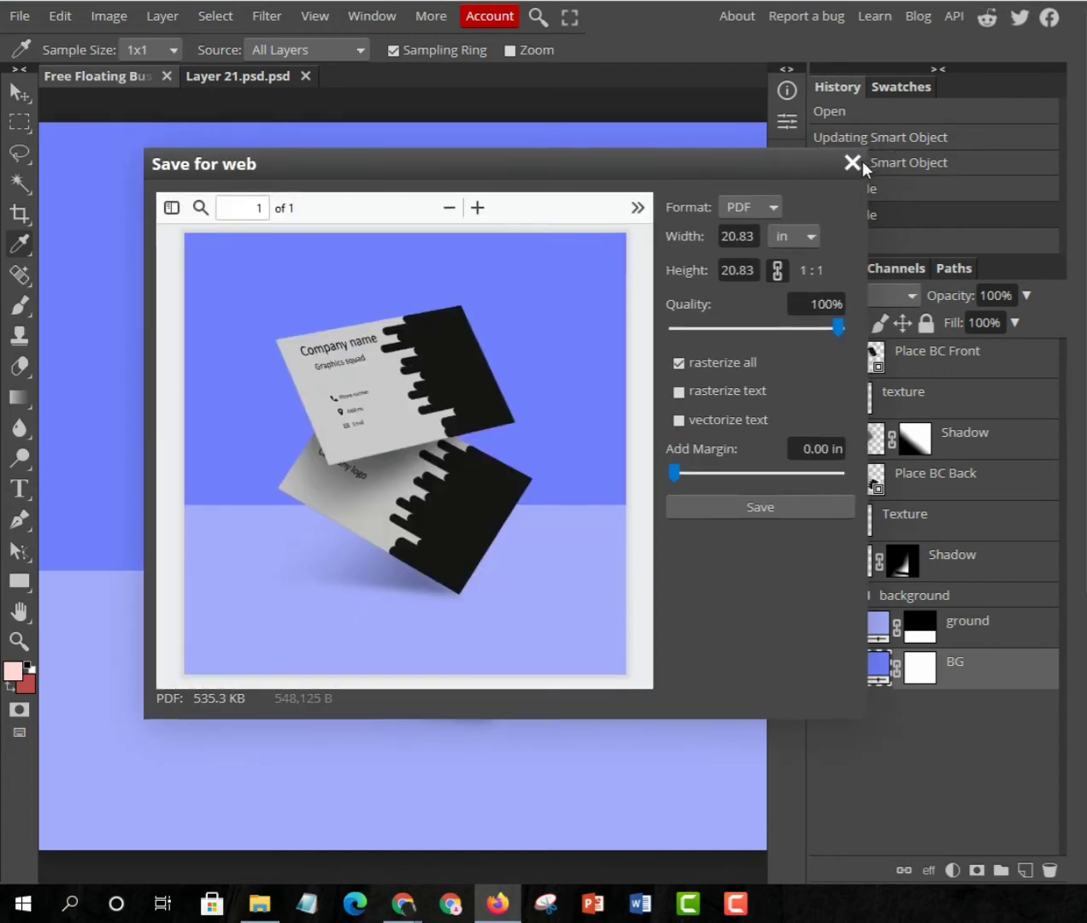
click(854, 162)
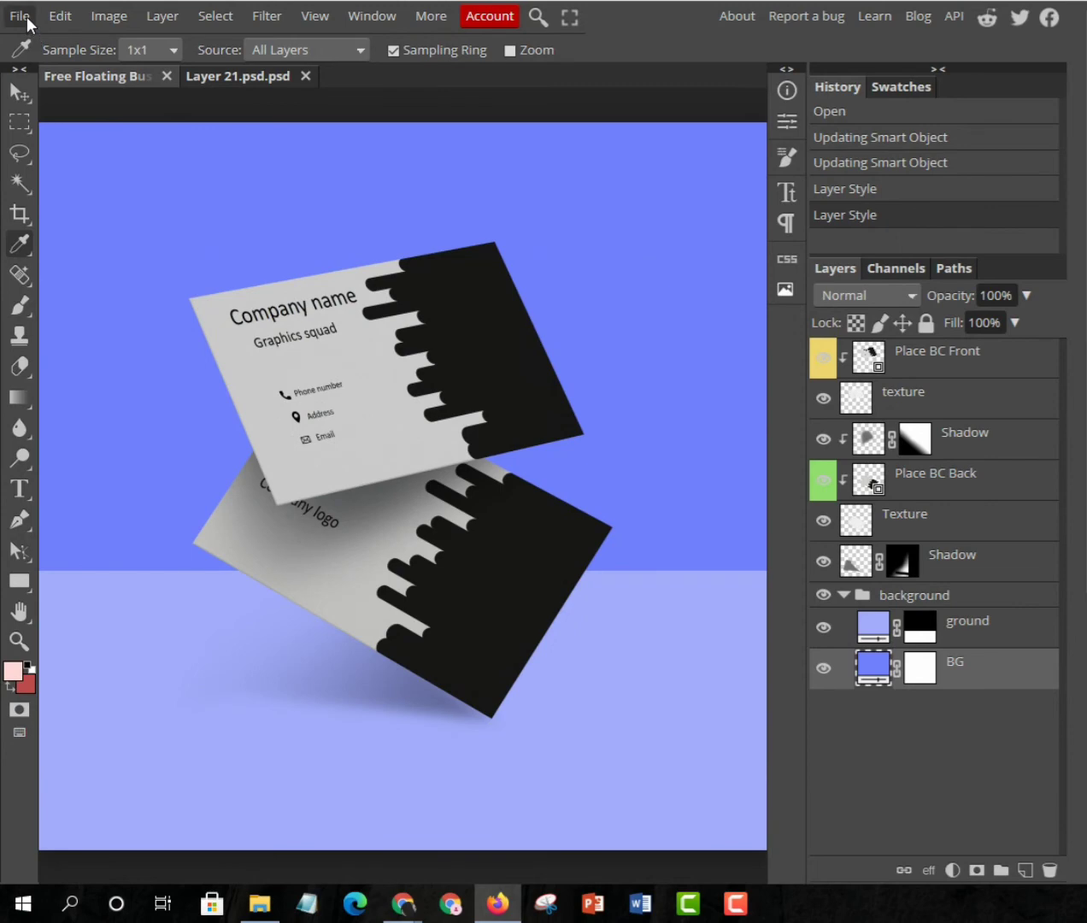
click(25, 16)
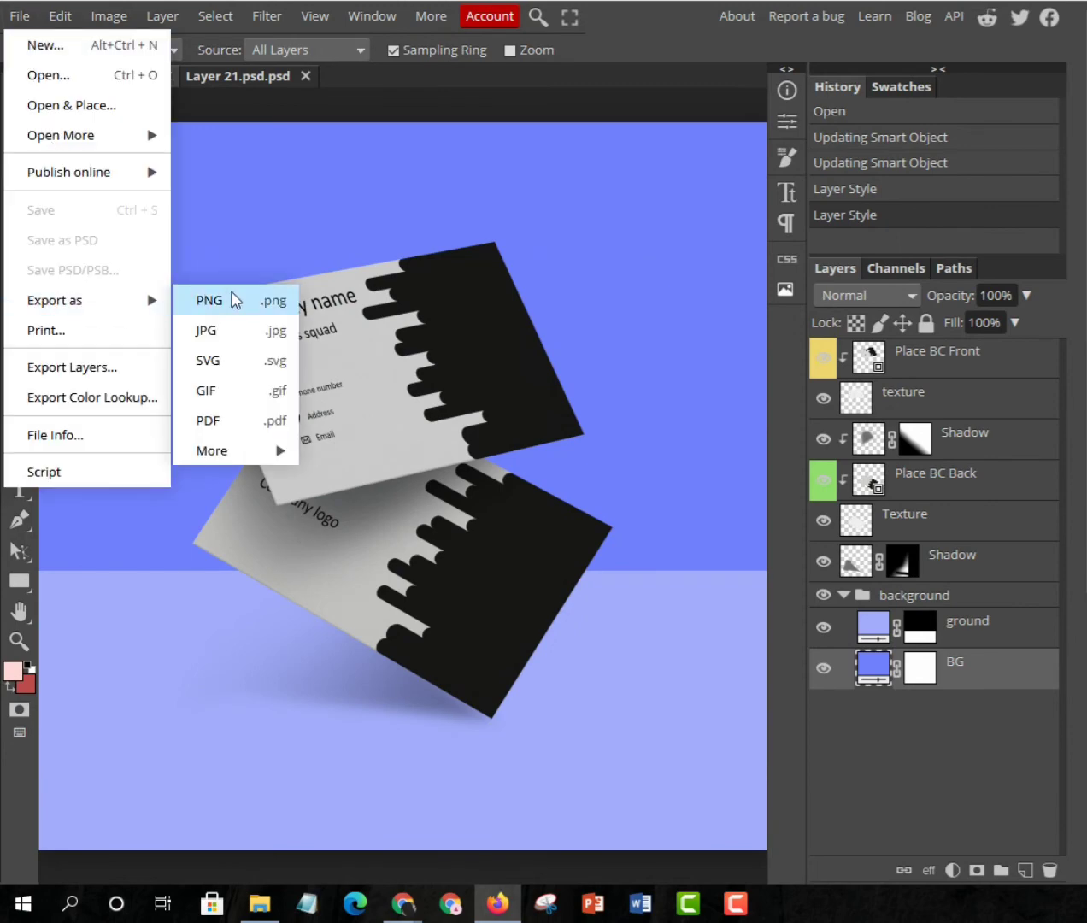
click(209, 299)
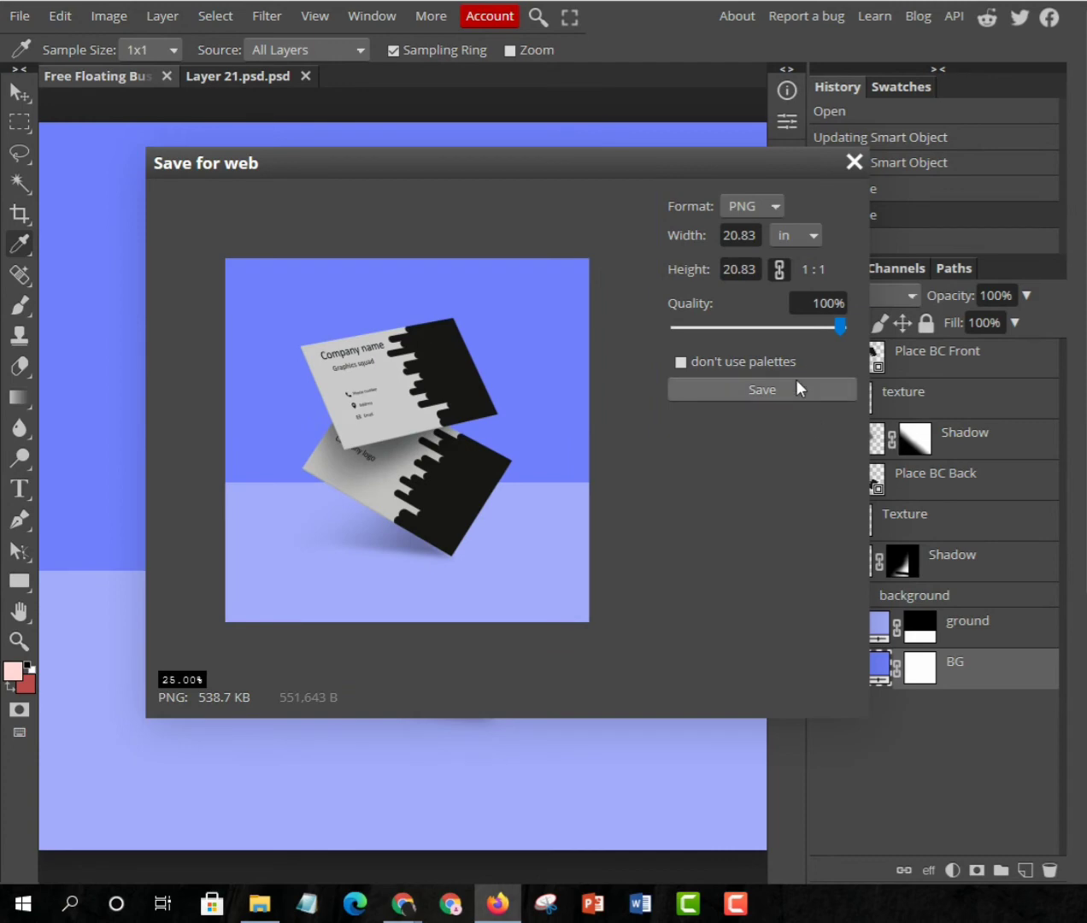
click(762, 389)
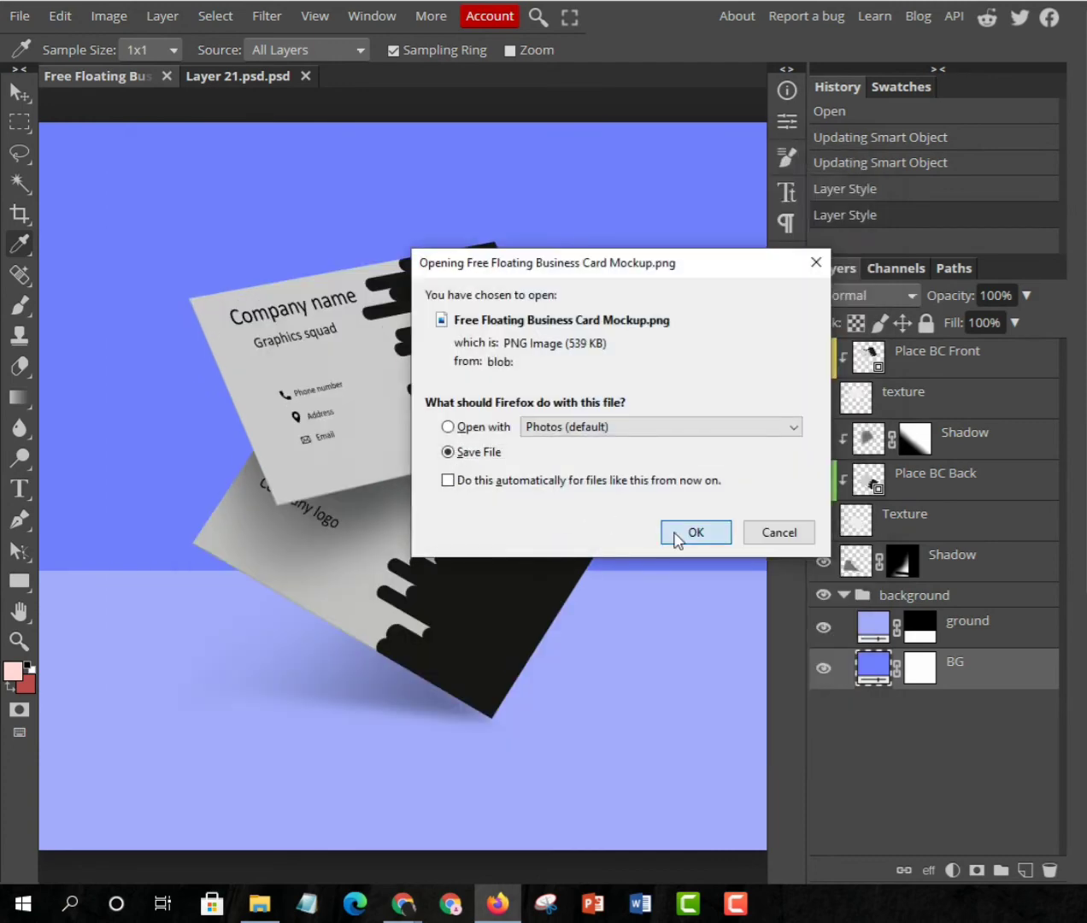
Step: Confirm the Firefox download of the PNG and show the Downloads folder in File Explorer
click(696, 533)
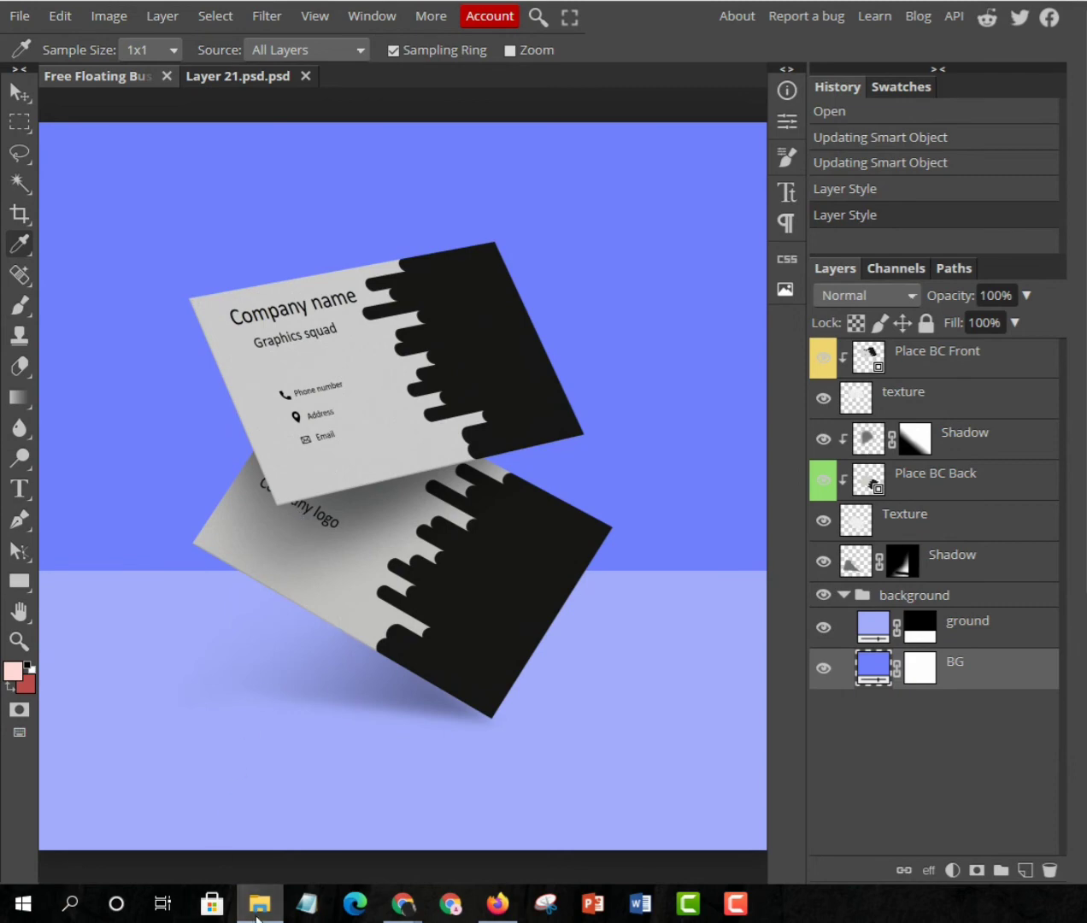
click(260, 903)
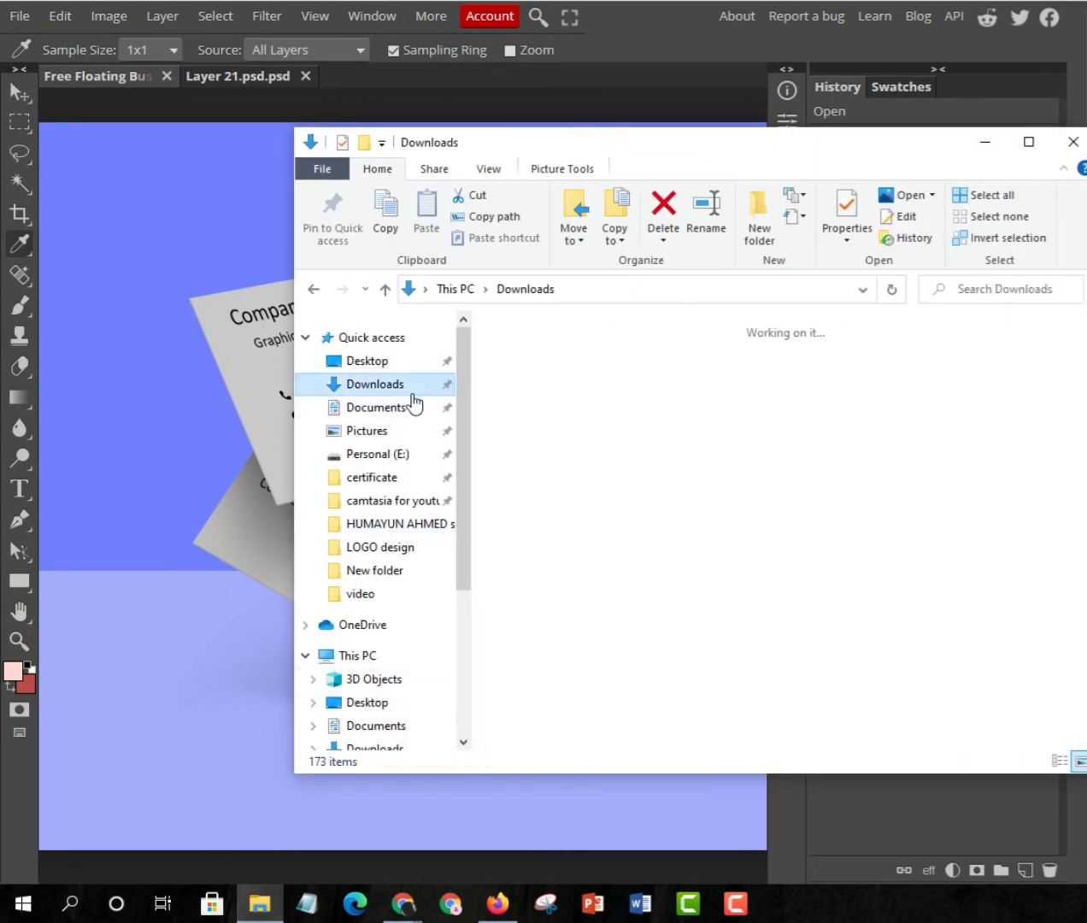
click(540, 391)
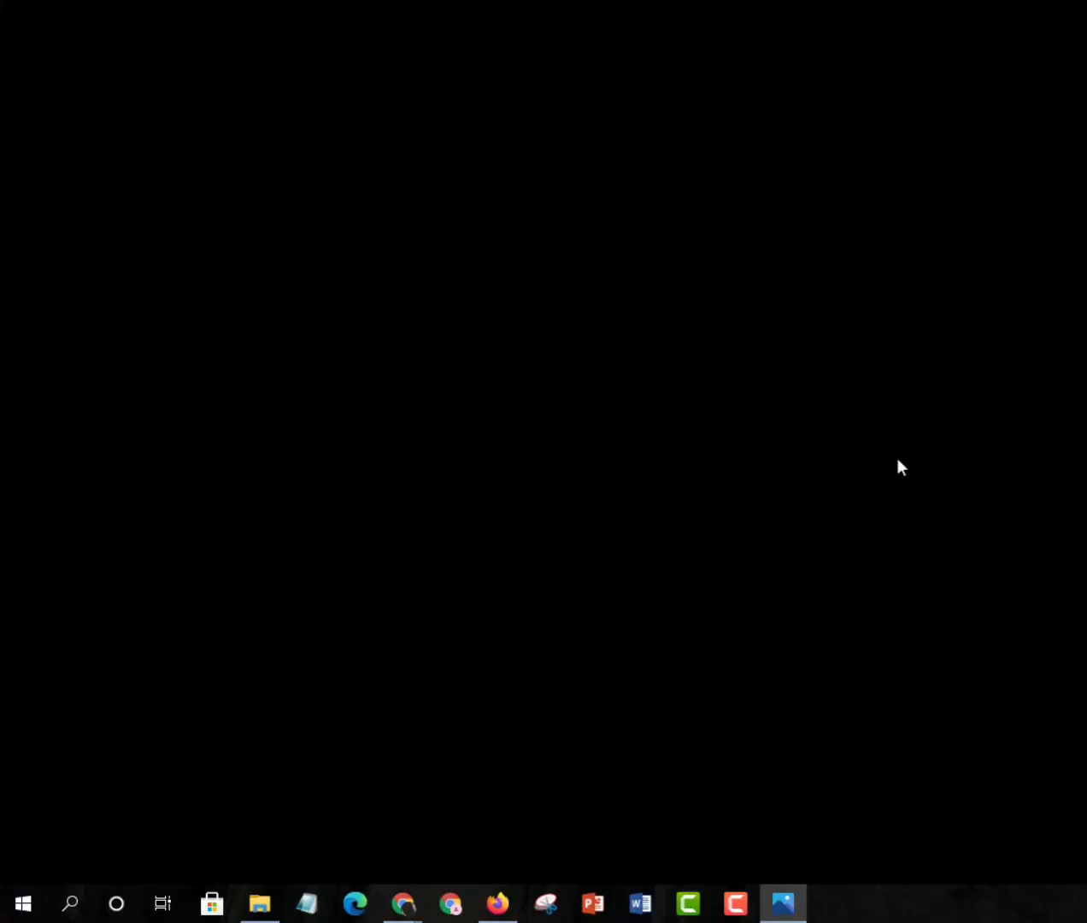
mouse_move(1083, 609)
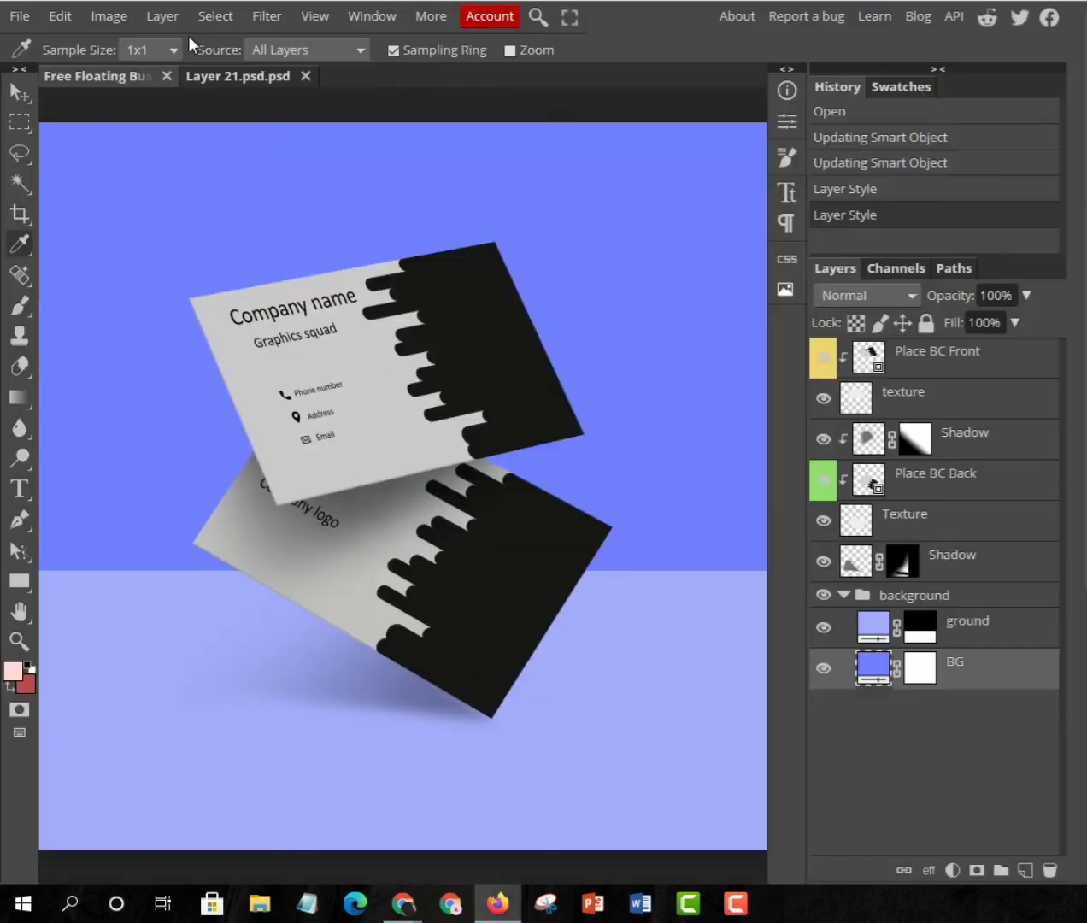
Step: Close Layer 21.psd and view an image from the LOGO design folder
click(305, 75)
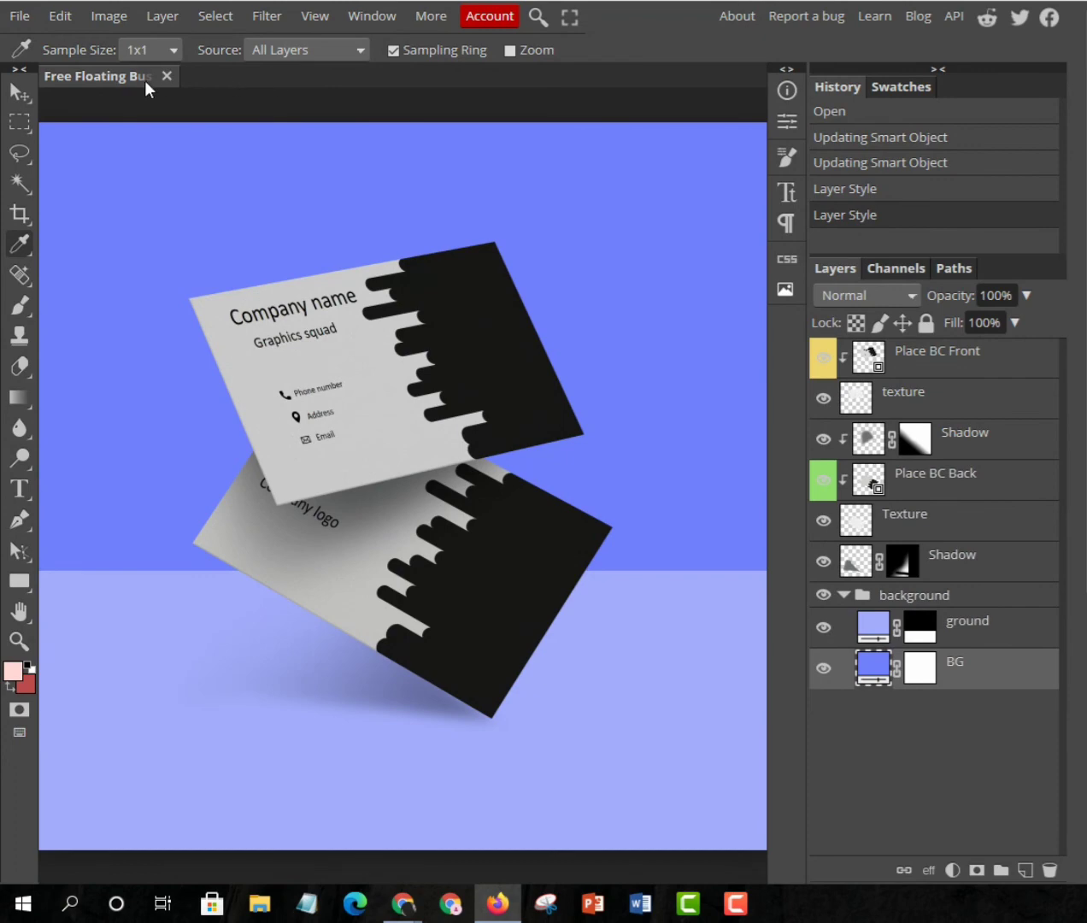
mouse_move(932, 7)
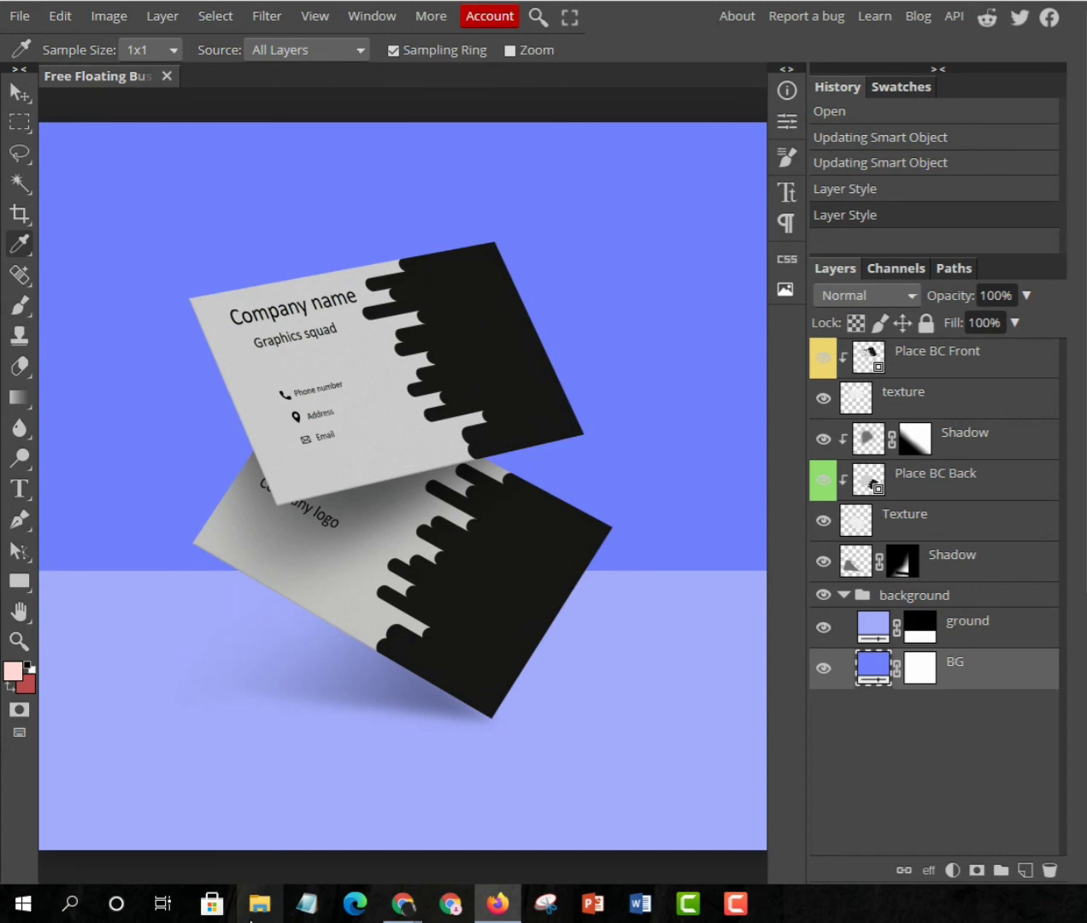
click(260, 903)
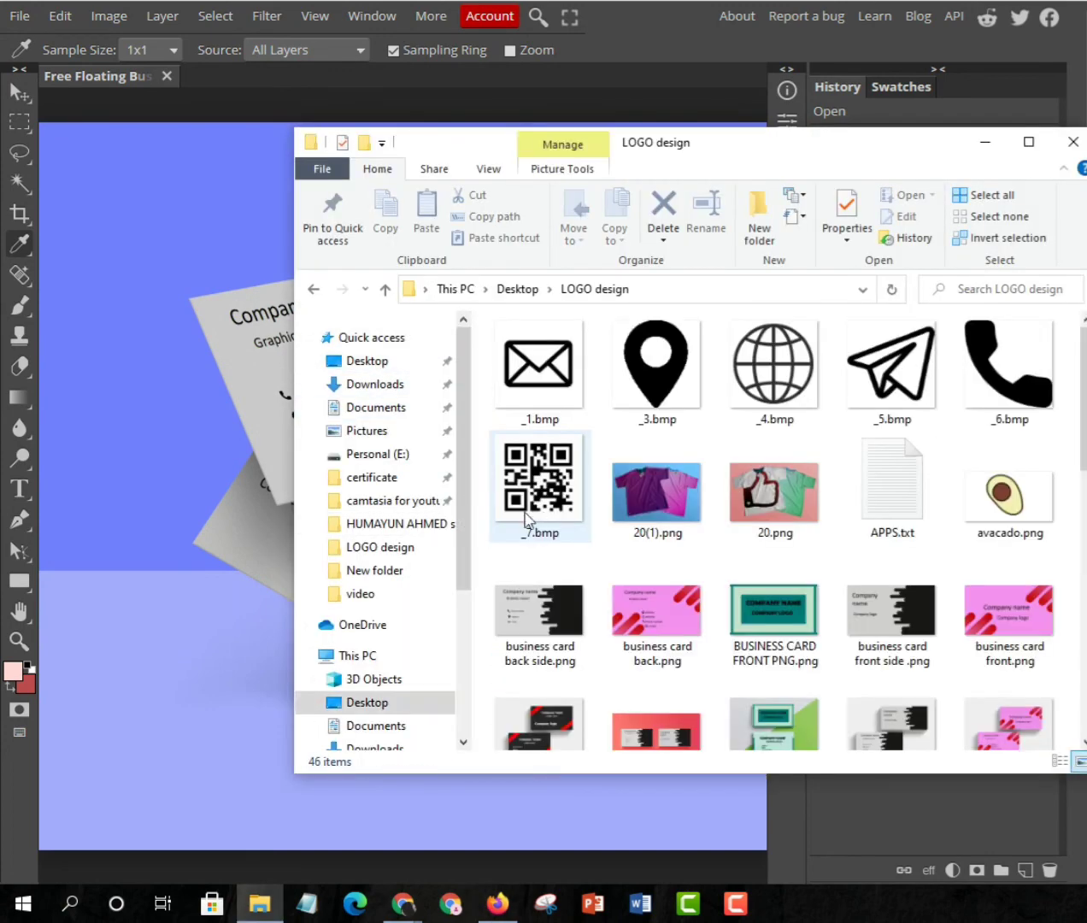
click(773, 482)
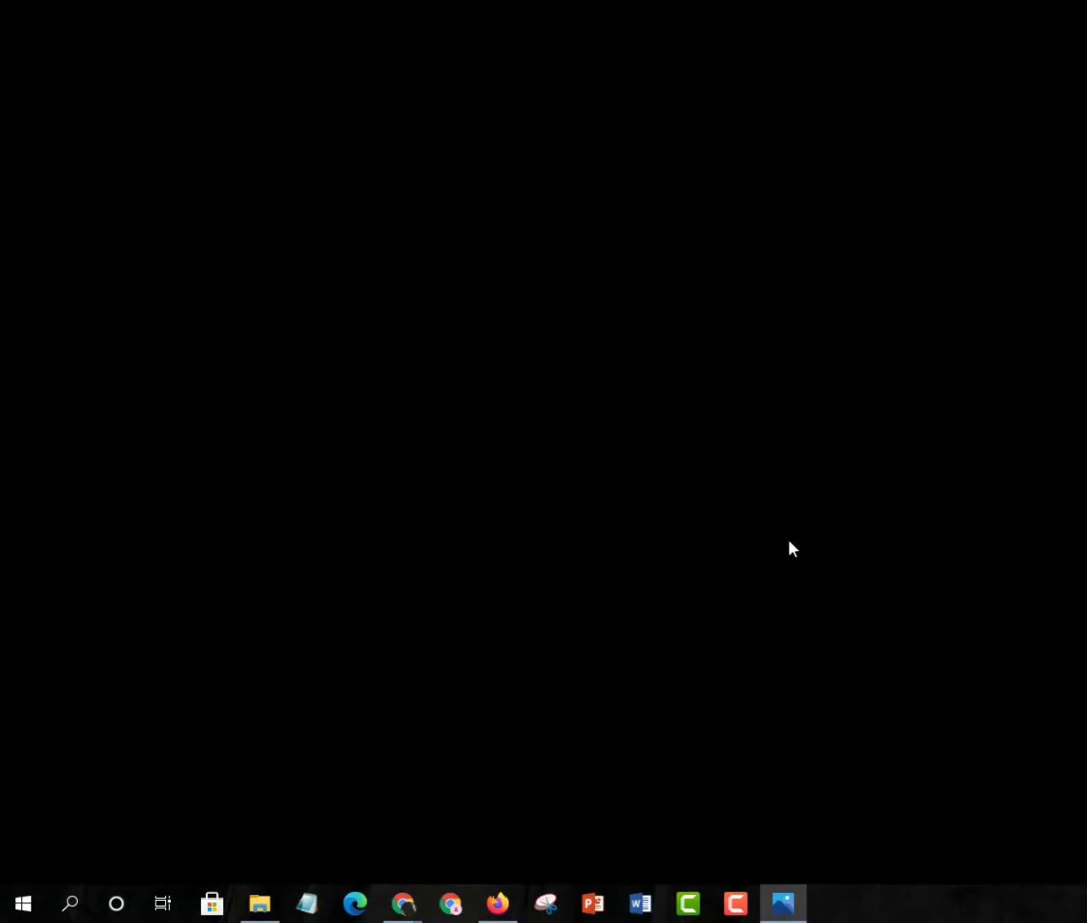
click(783, 903)
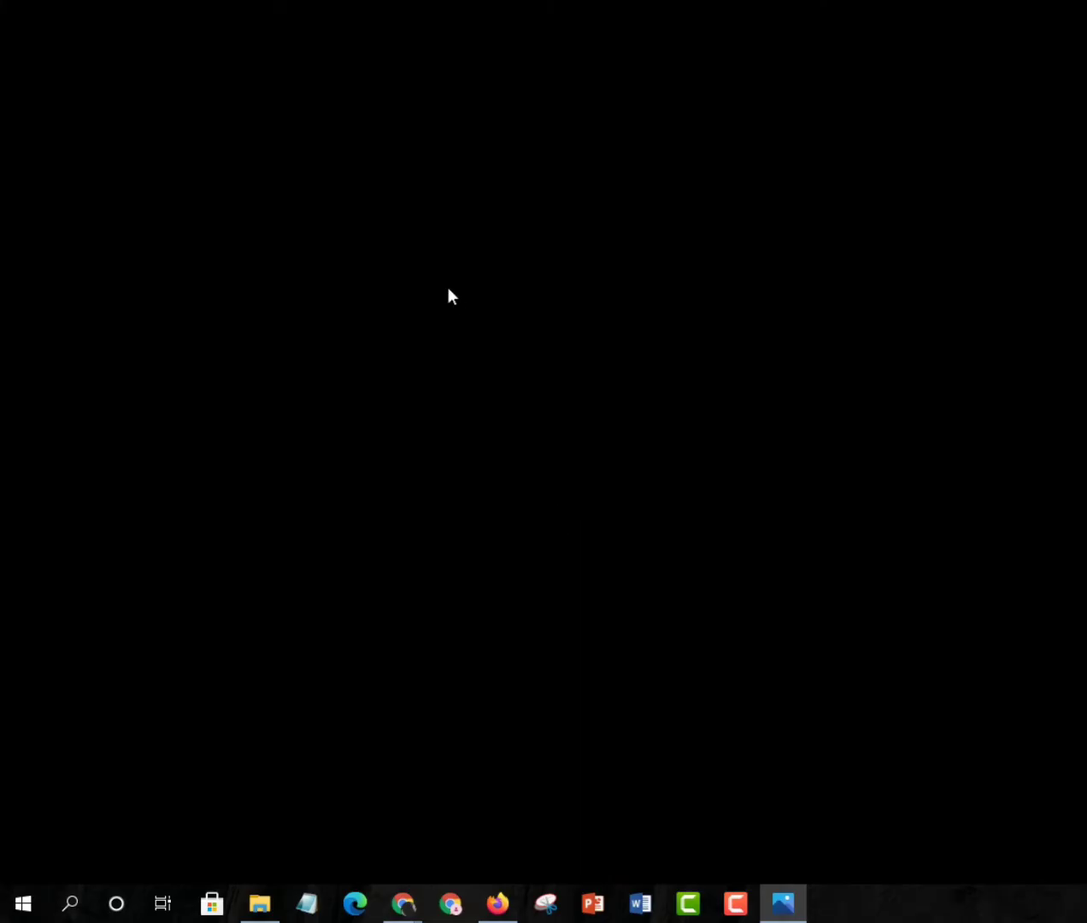
mouse_move(711, 472)
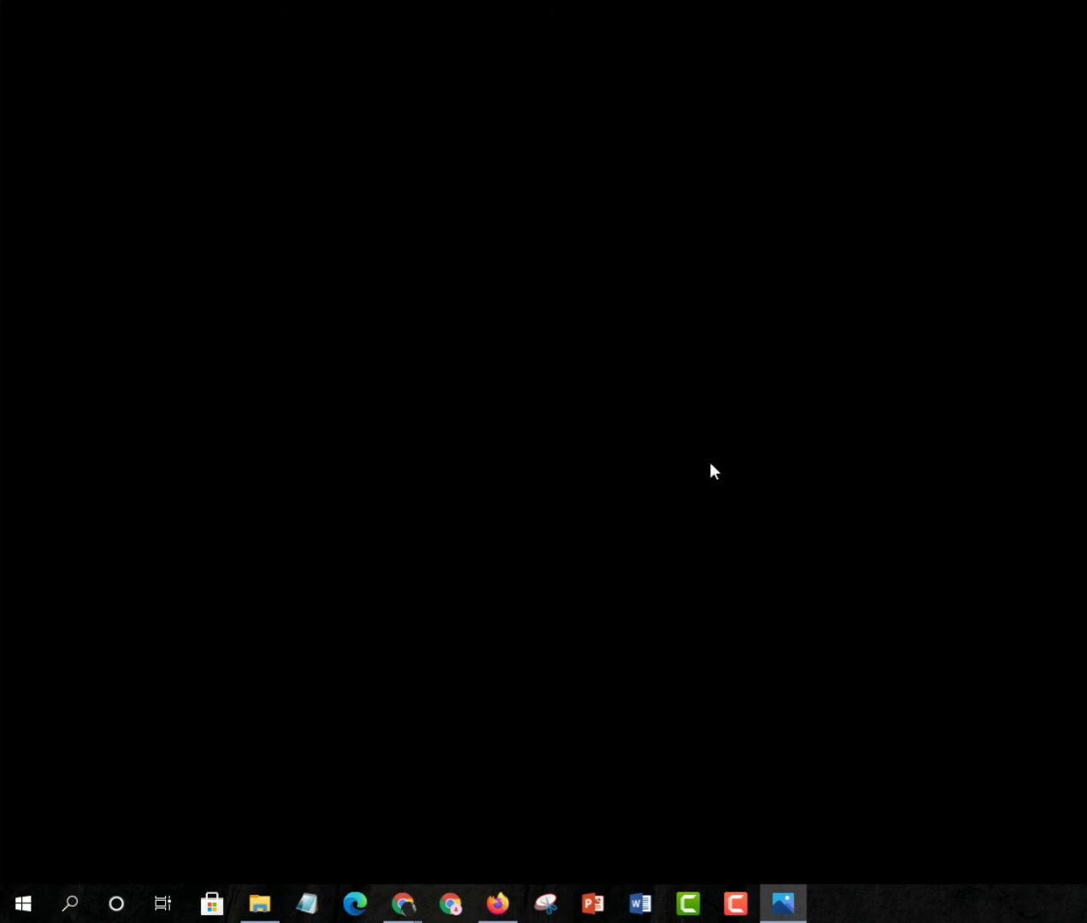
Step: View the earlier red floating business card mockup in Photos, then close the viewer
click(784, 901)
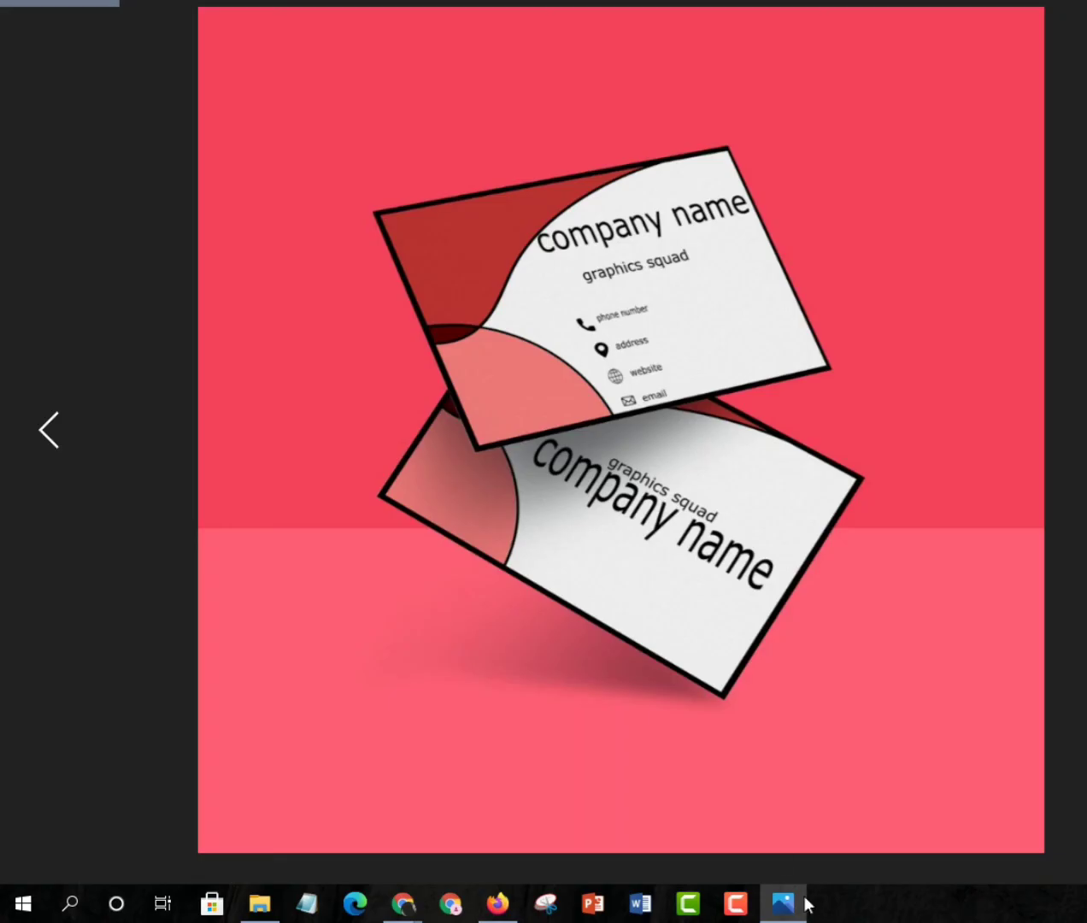
mouse_move(451, 343)
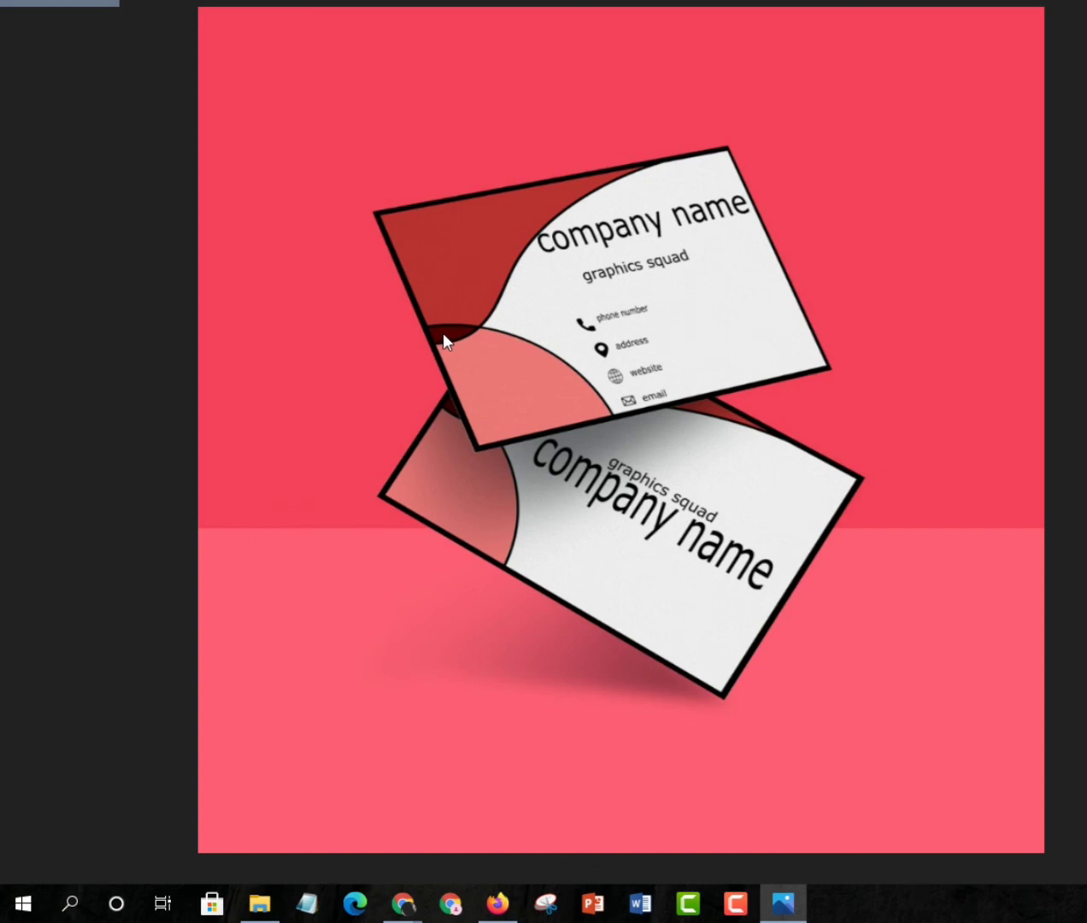
mouse_move(405, 161)
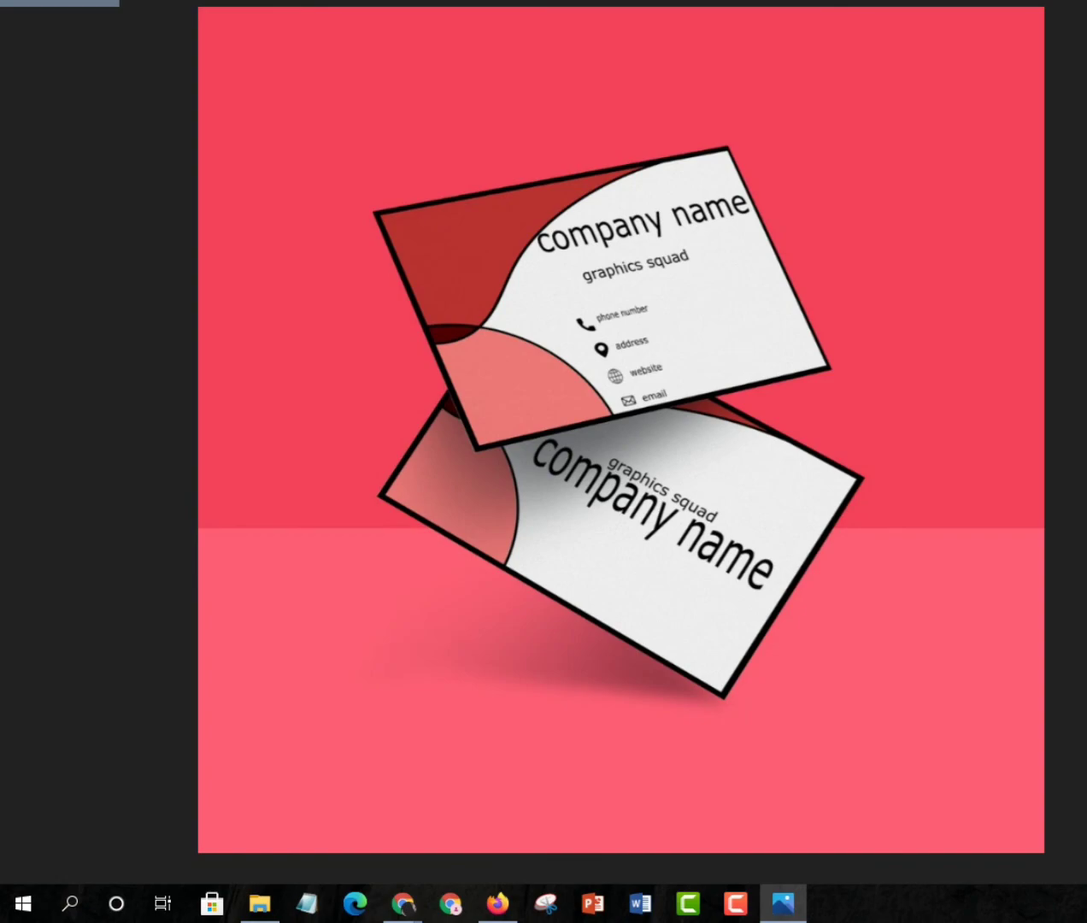
click(496, 902)
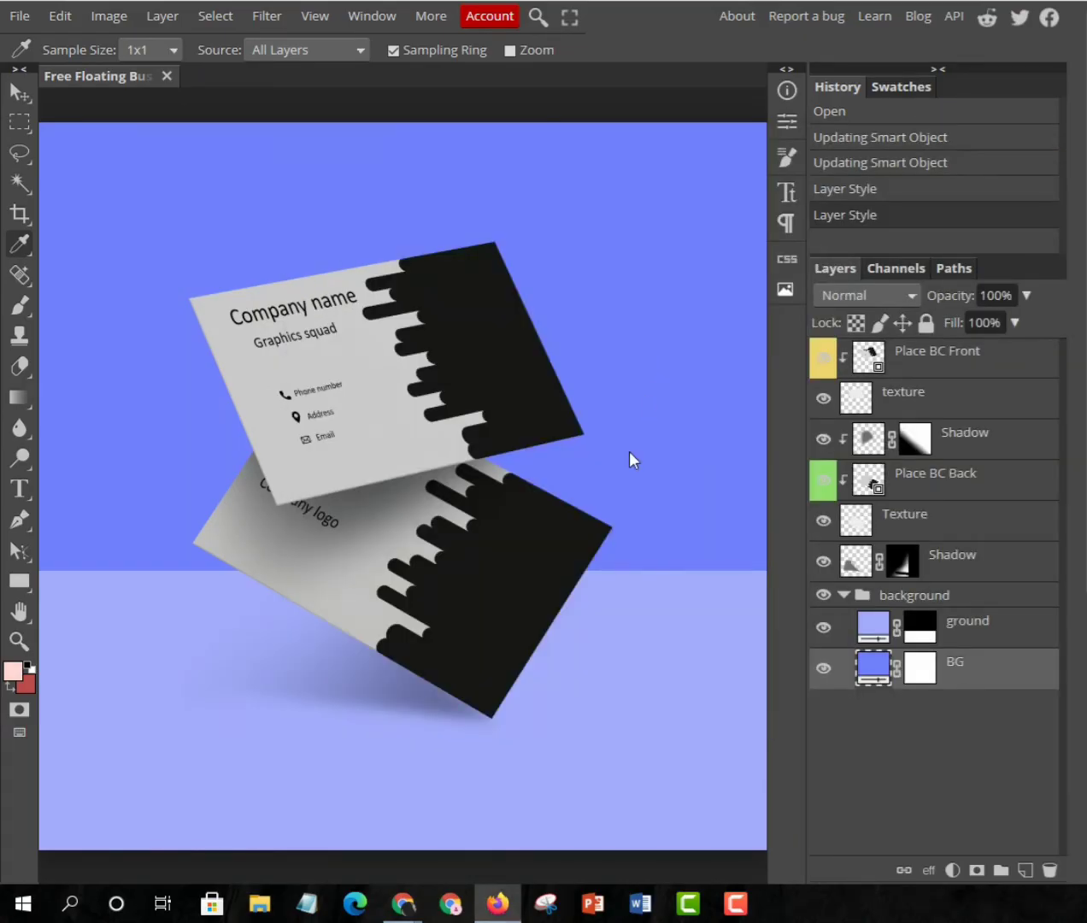
mouse_move(178, 462)
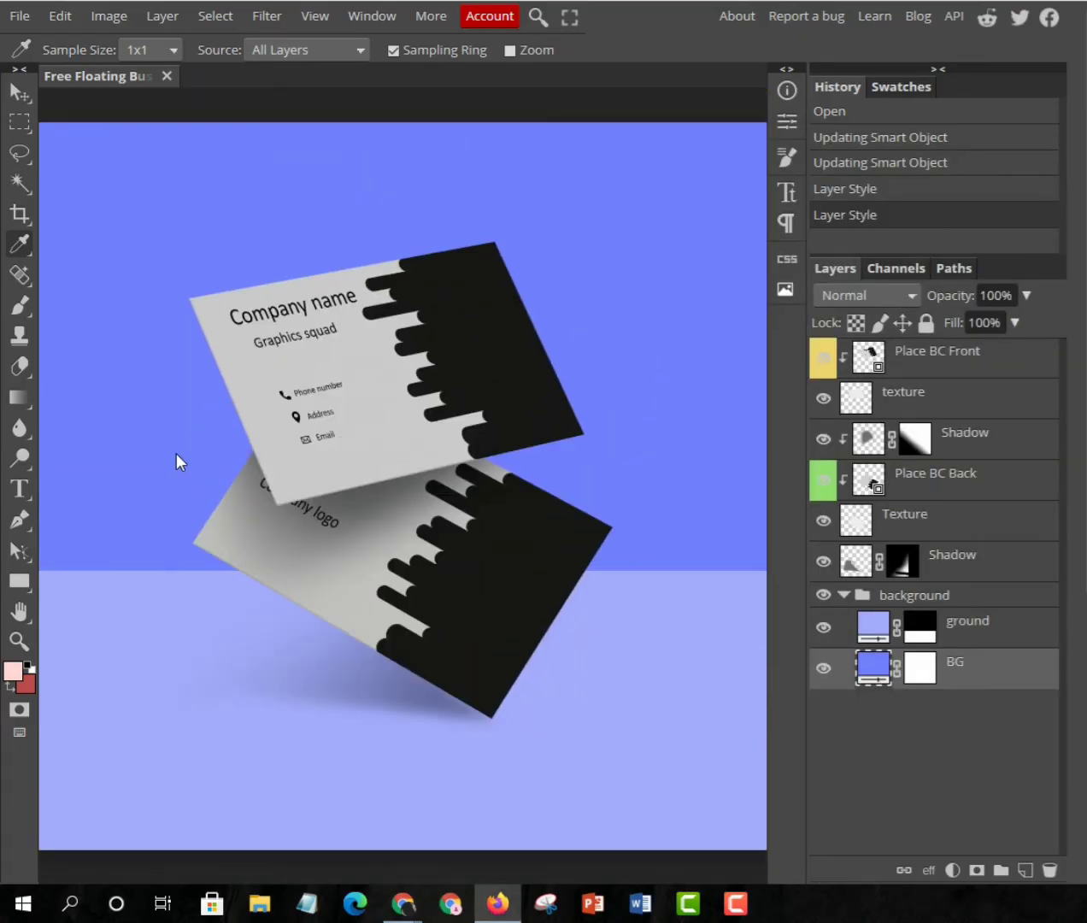